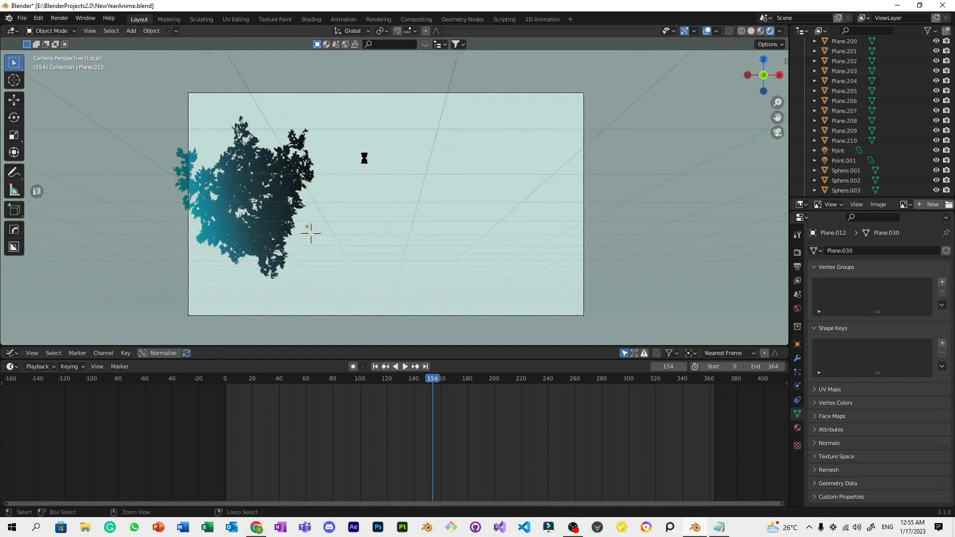
Enable the Sapling Tree Gen add-on, found by searching 'sapling', and save preferences
{"action": "left_click", "coordinate": [39, 18]}
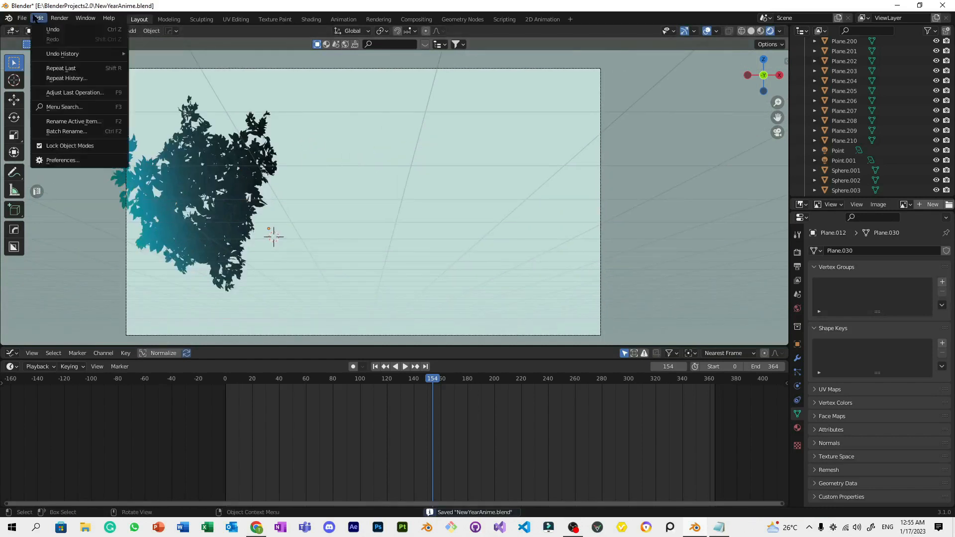
{"action": "left_click", "coordinate": [63, 160]}
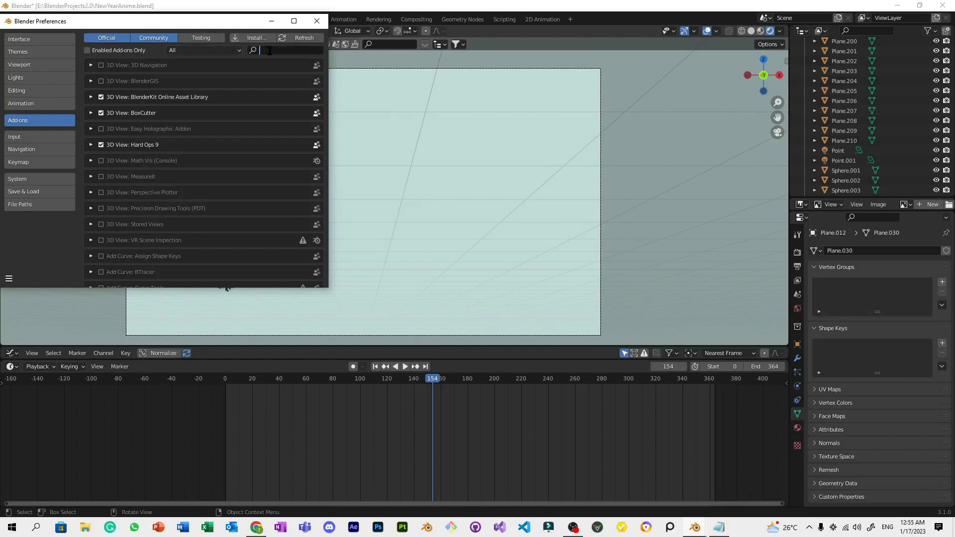
{"action": "type", "text": "sapl ng"}
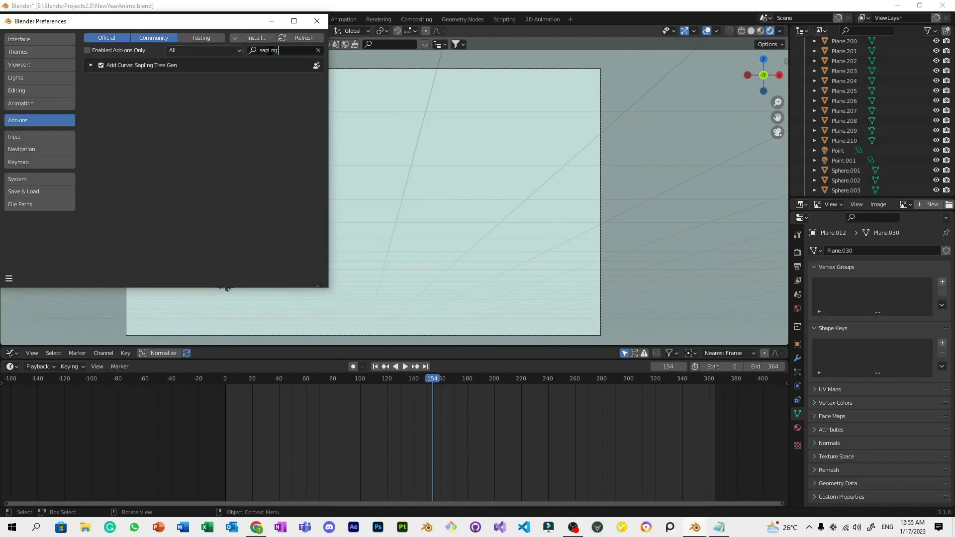
{"action": "type", "text": "sapling"}
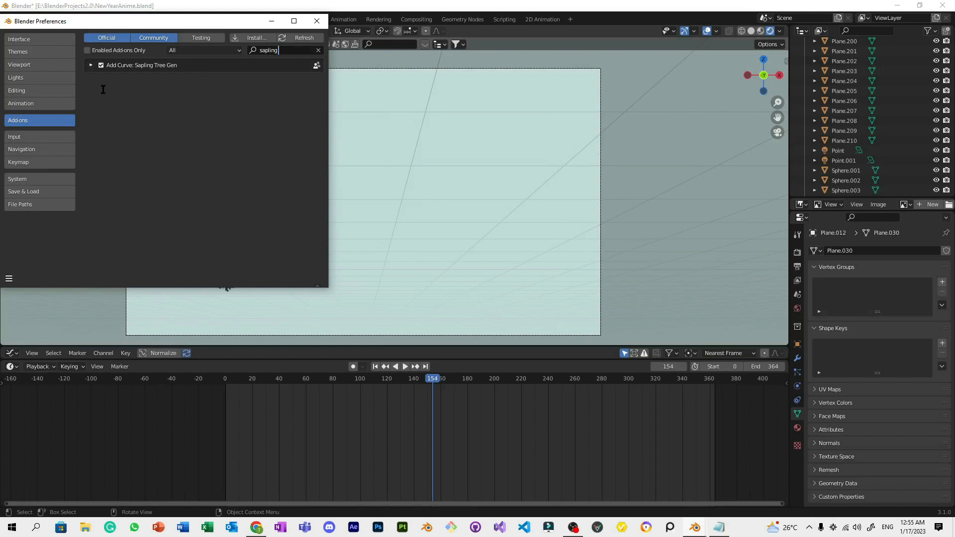
{"action": "mouse_move", "coordinate": [93, 227]}
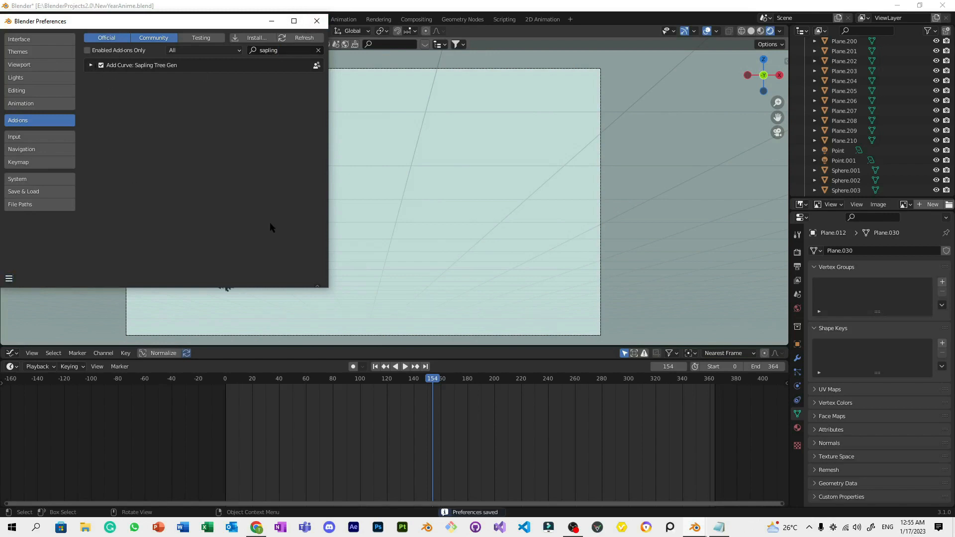
{"action": "left_click", "coordinate": [9, 279]}
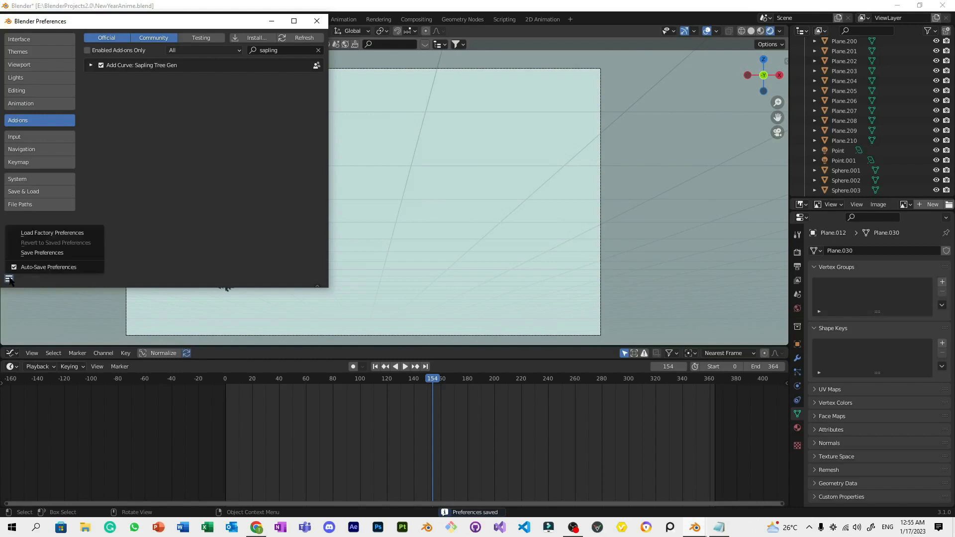
{"action": "left_click", "coordinate": [169, 290]}
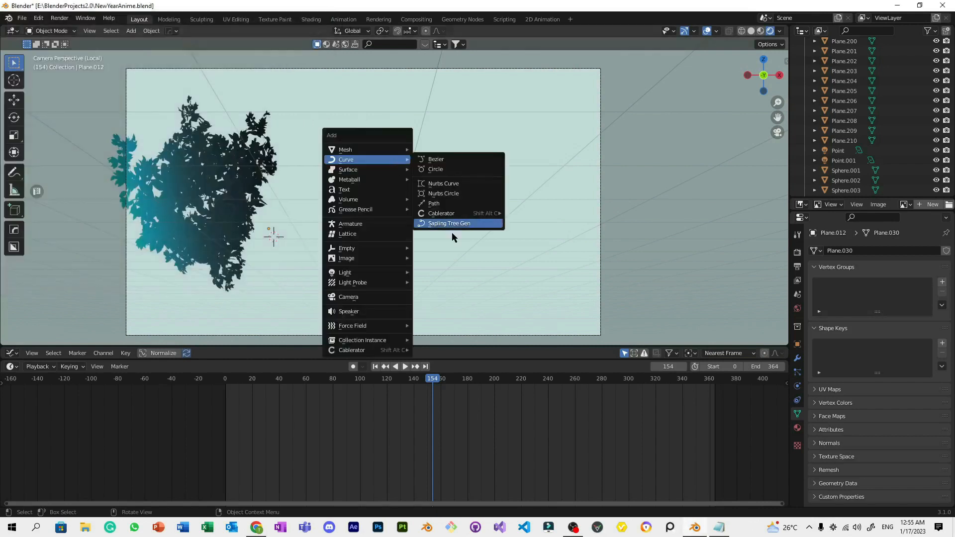
Add a Sapling tree and load the white_birch preset from its operator panel
{"action": "left_click", "coordinate": [448, 224]}
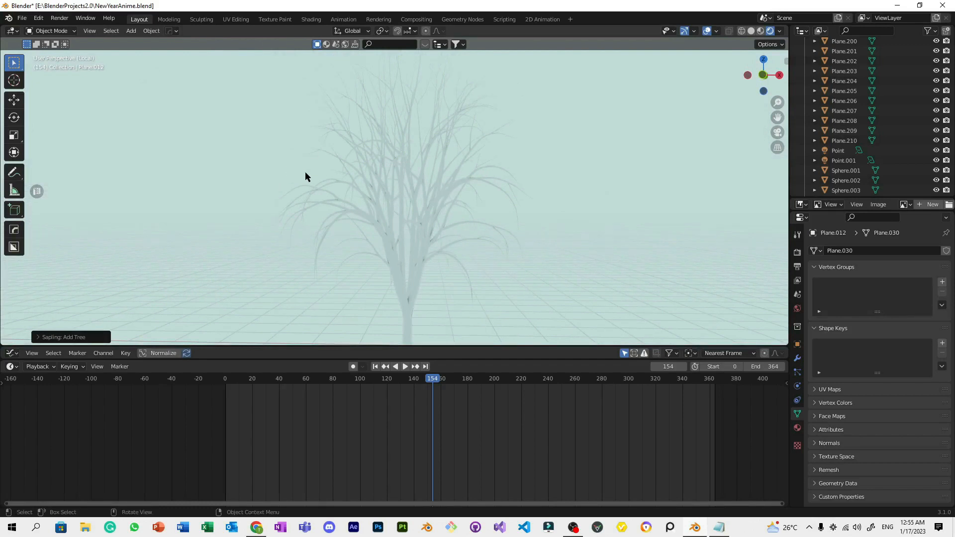
{"action": "left_click", "coordinate": [144, 125]}
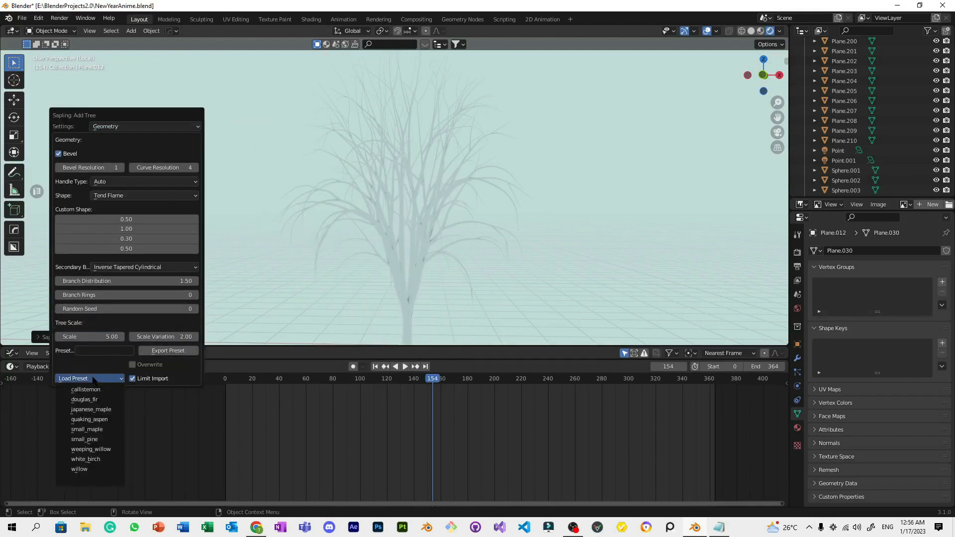
{"action": "mouse_move", "coordinate": [86, 460]}
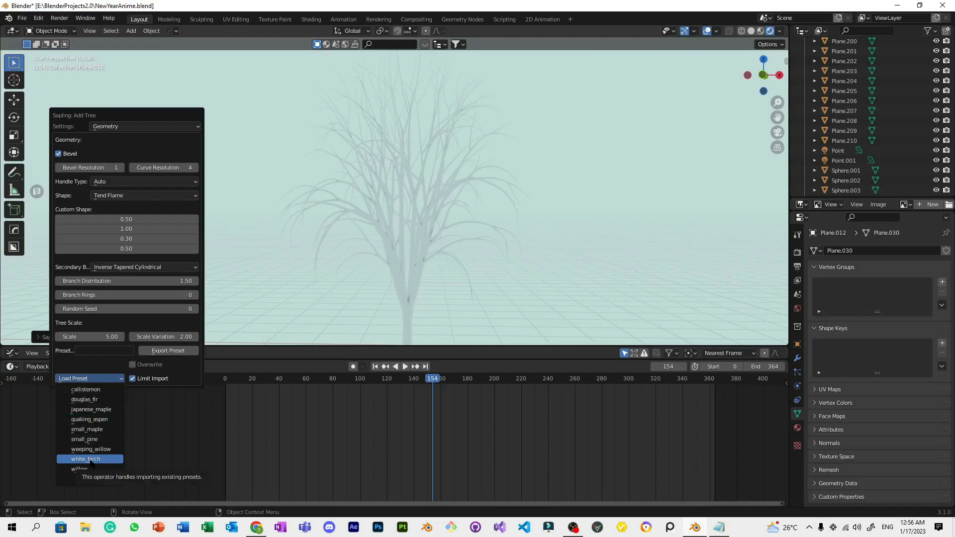
{"action": "left_click", "coordinate": [86, 459]}
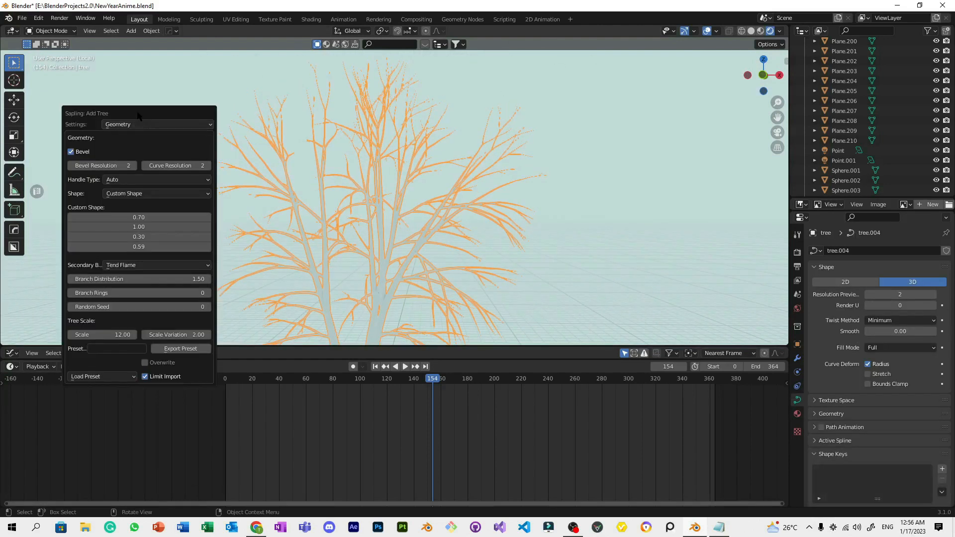
Go through the Branch Growth and Leaves settings and pick a leaf shape
{"action": "left_click", "coordinate": [156, 125]}
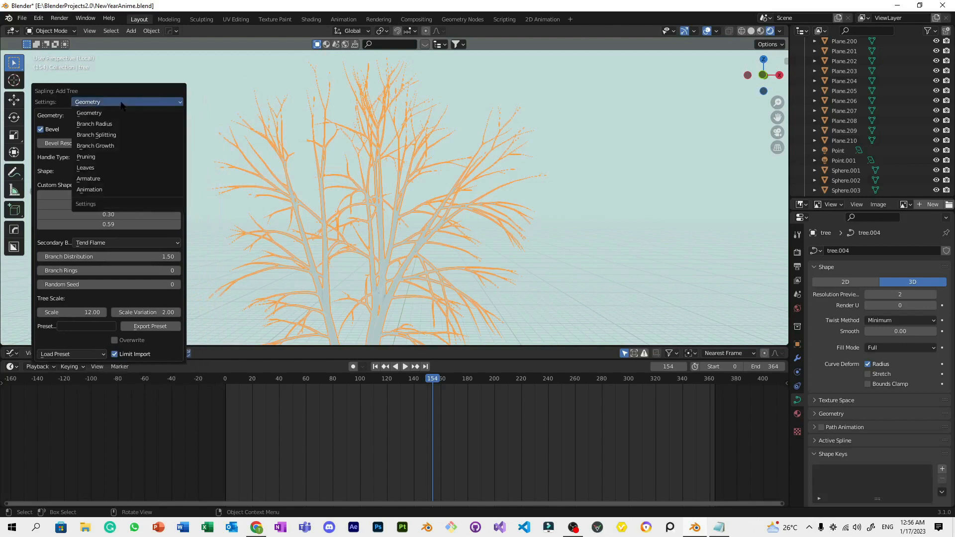
{"action": "mouse_move", "coordinate": [96, 146]}
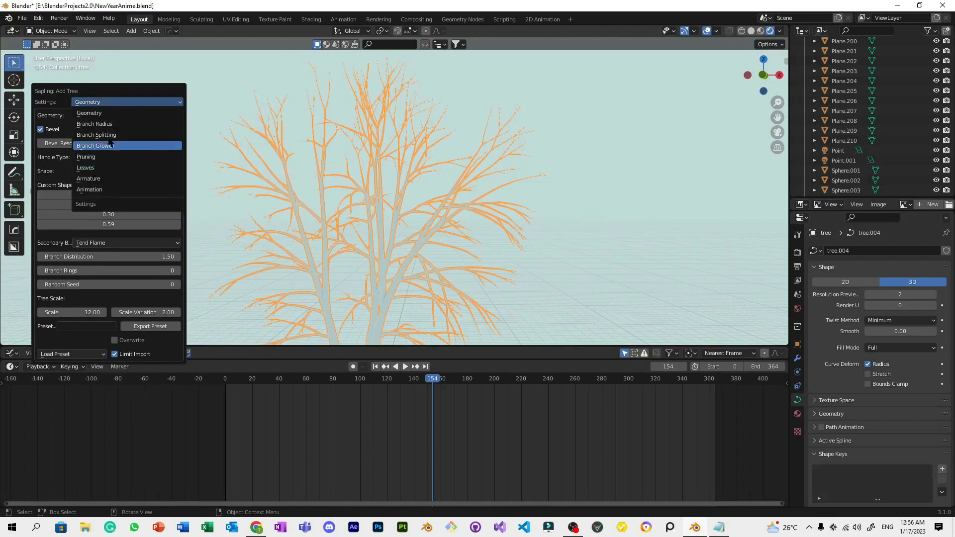
{"action": "left_click", "coordinate": [96, 134]}
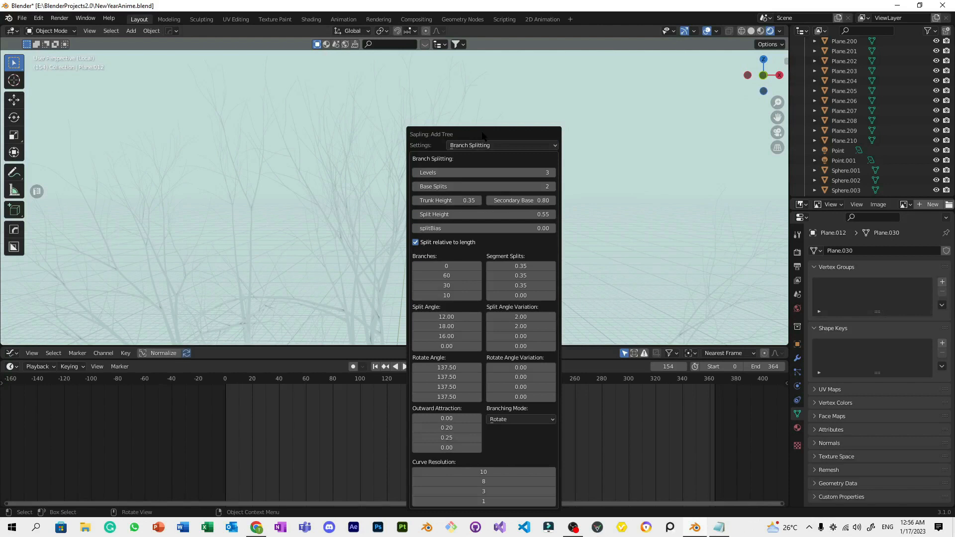
{"action": "left_click", "coordinate": [502, 145]}
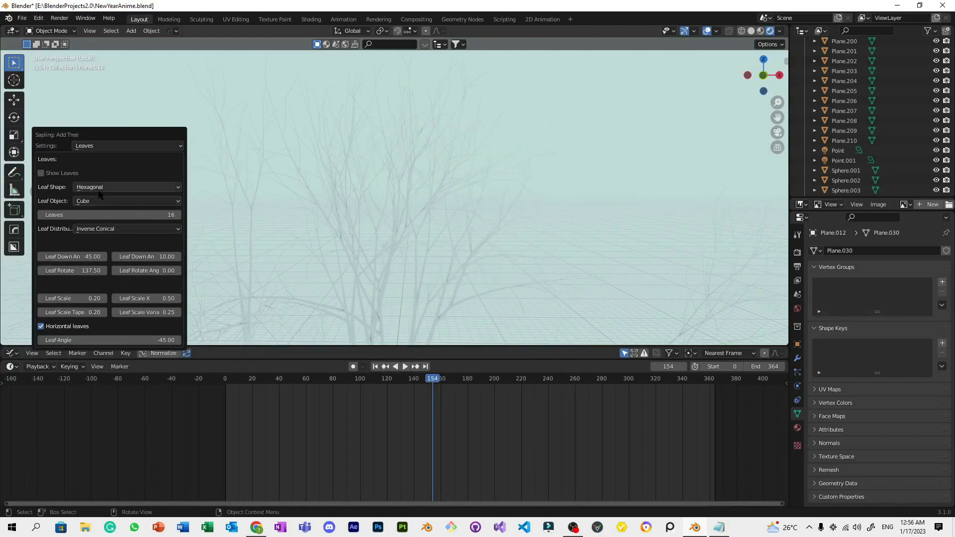
{"action": "left_click", "coordinate": [127, 187]}
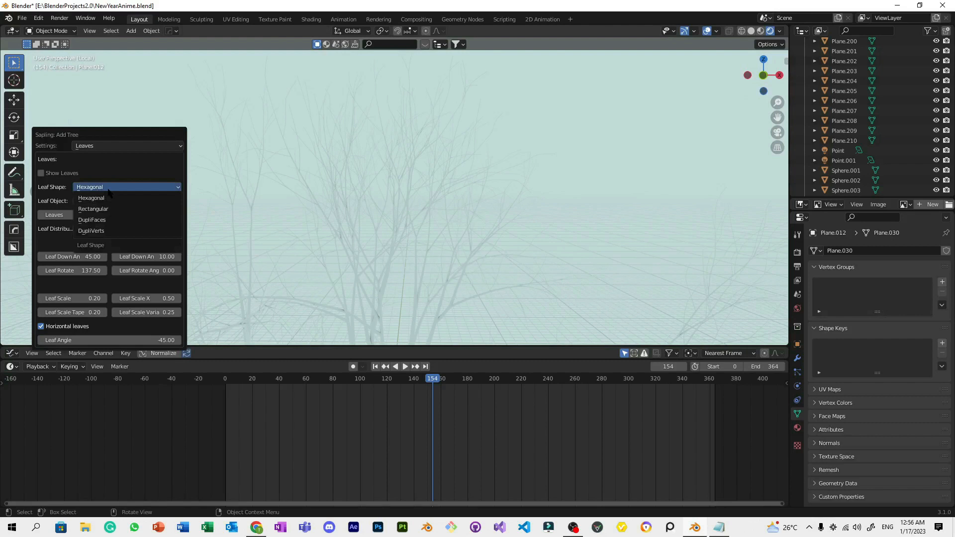
{"action": "left_click", "coordinate": [91, 198]}
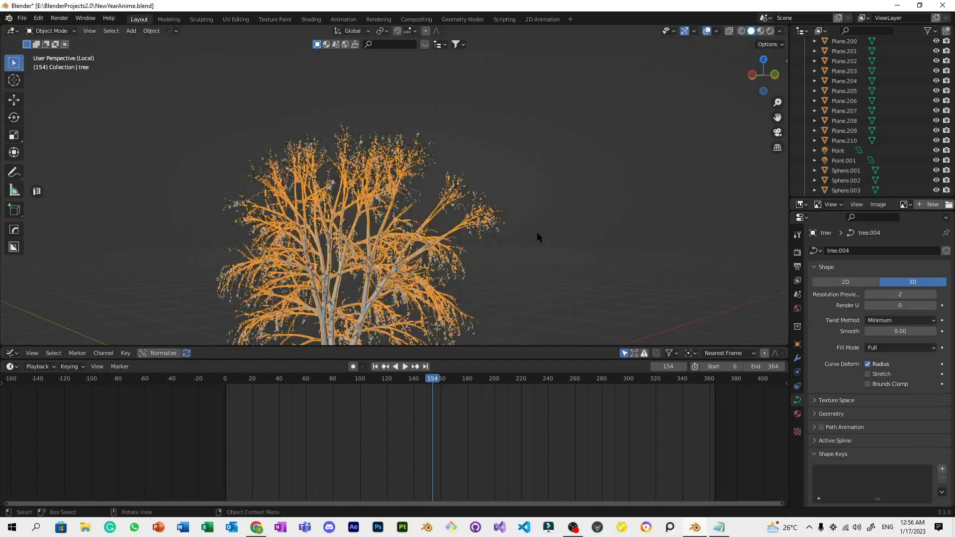
Hide the branches, select a leaf cluster in Edit Mode, and separate it by selection
{"action": "left_click", "coordinate": [378, 243]}
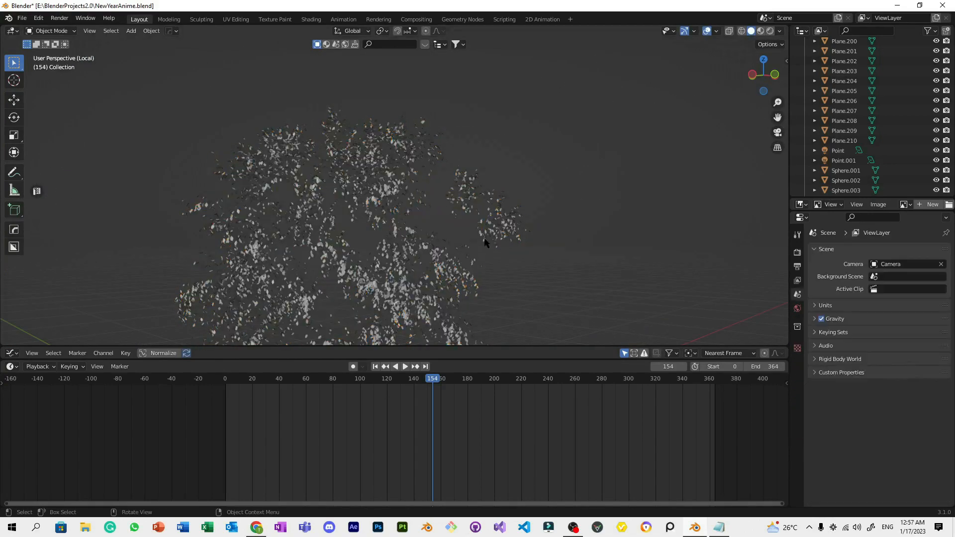
{"action": "key", "text": "Tab"}
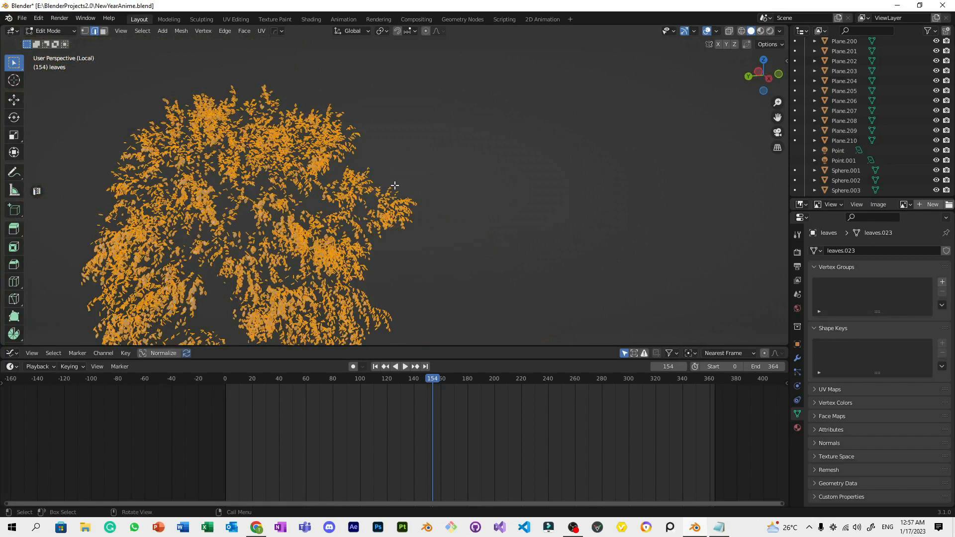
{"action": "left_click", "coordinate": [729, 31]}
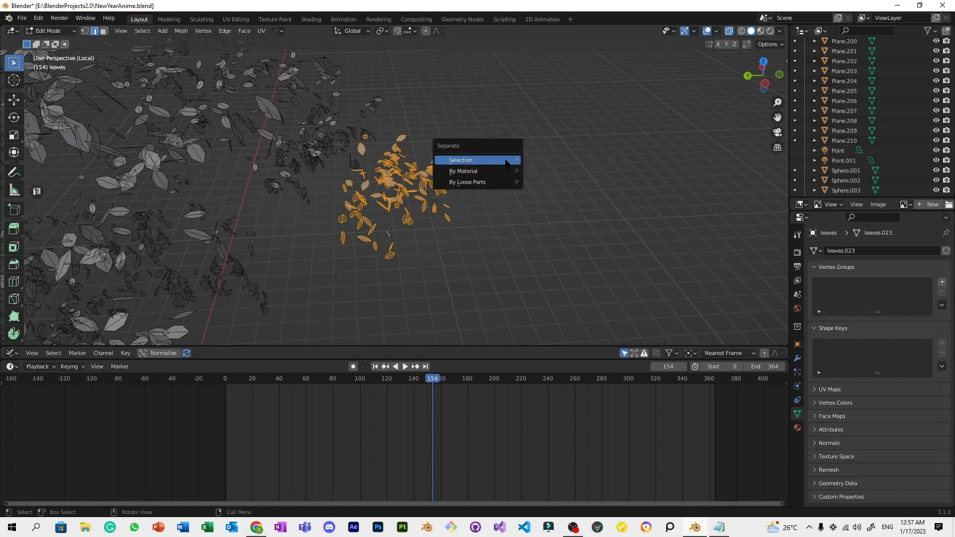
{"action": "left_click", "coordinate": [461, 160]}
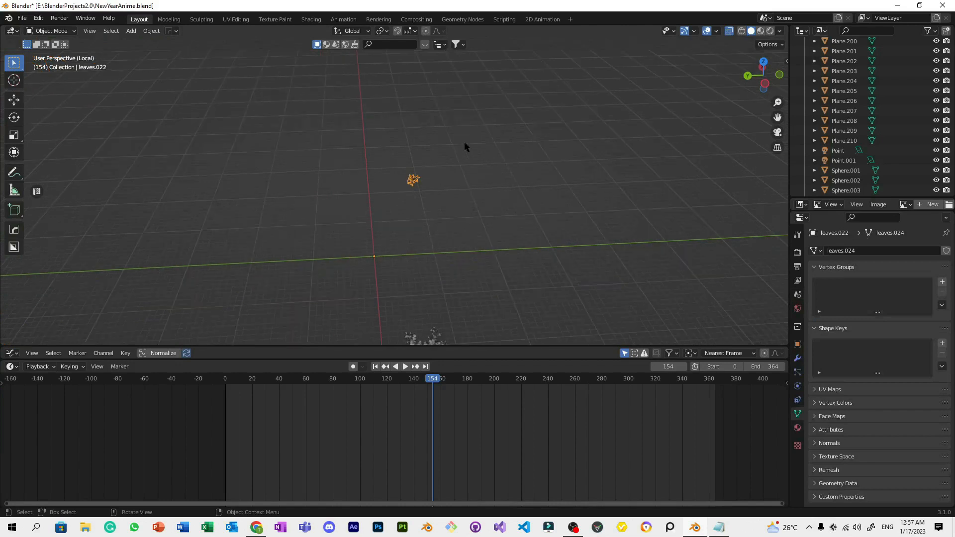
Set the leaf cluster's origin to Center of Mass (Surface)
{"action": "right_click", "coordinate": [413, 180]}
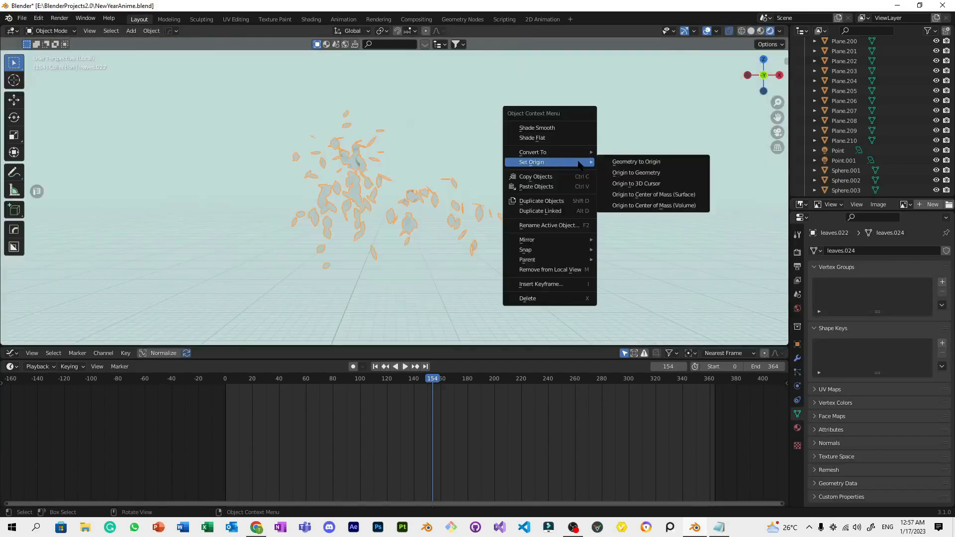
{"action": "mouse_move", "coordinate": [653, 194]}
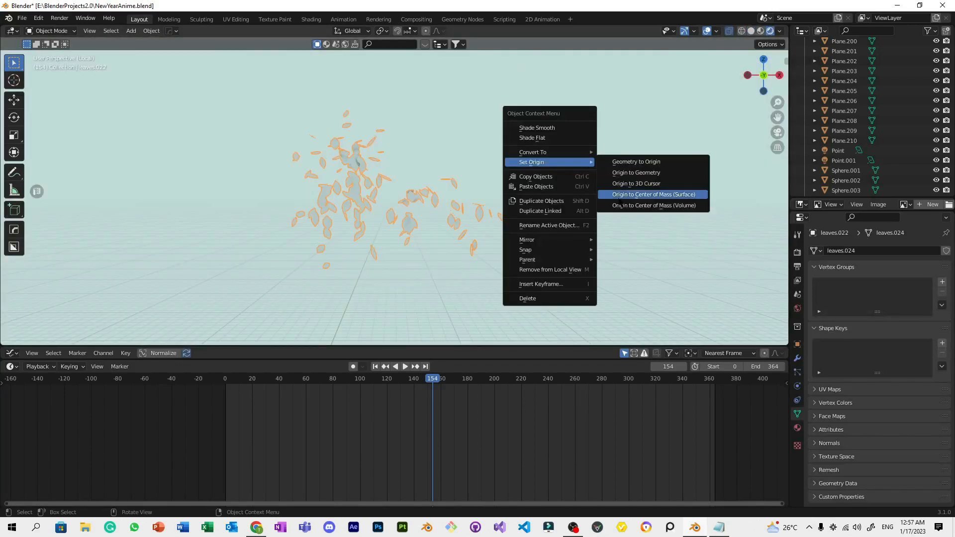
{"action": "mouse_move", "coordinate": [654, 195]}
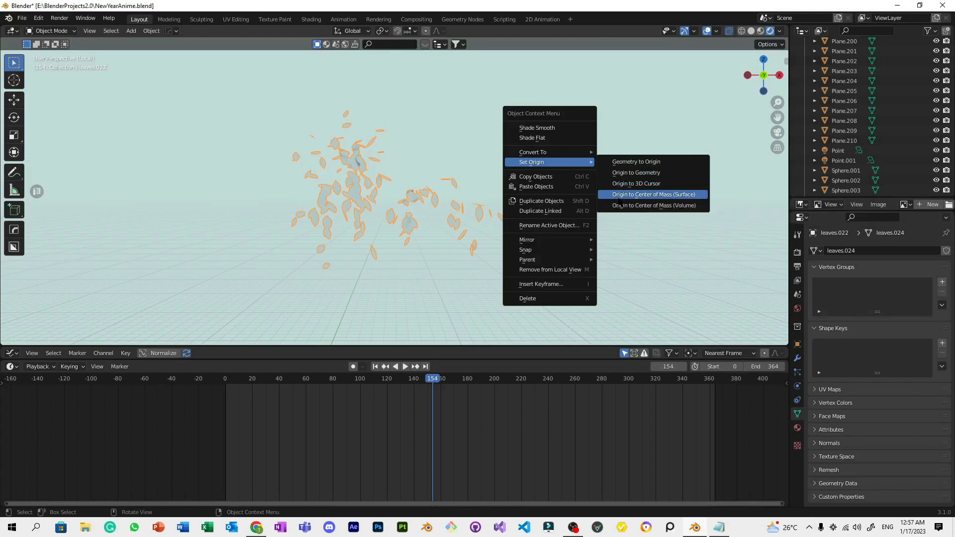
{"action": "left_click", "coordinate": [654, 195]}
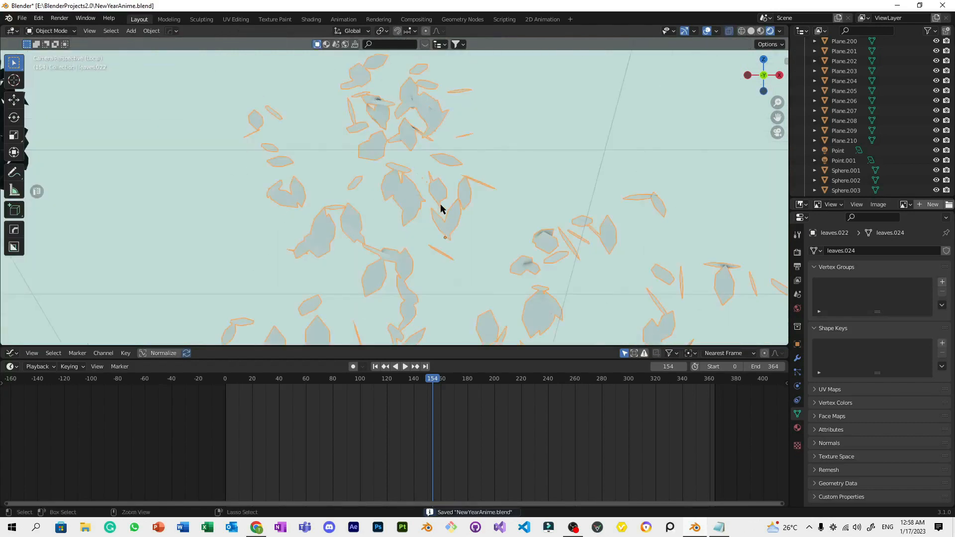
Enter Edit Mode on the leaf cluster, choose a transform pivot, and start scaling
{"action": "key", "text": "Tab"}
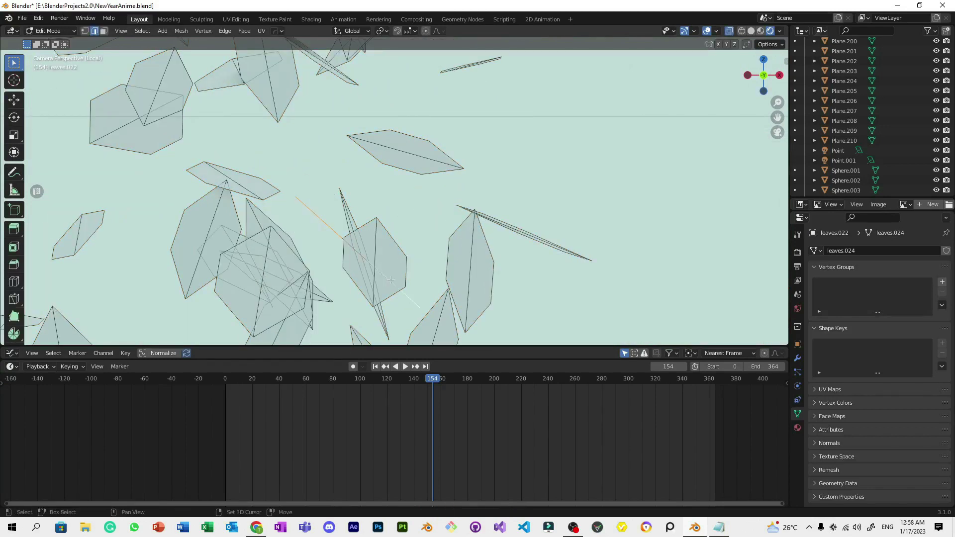
{"action": "key", "text": "Tab"}
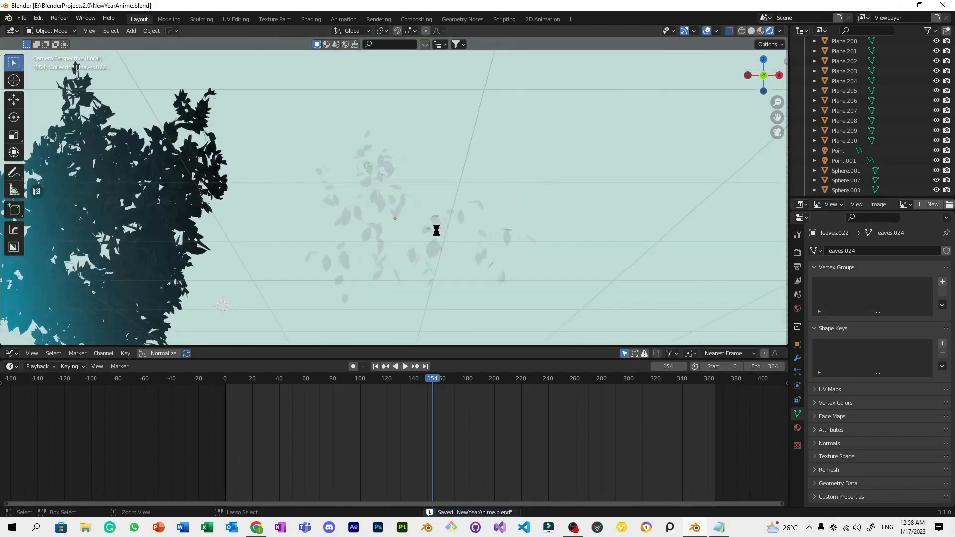
{"action": "key", "text": "Tab"}
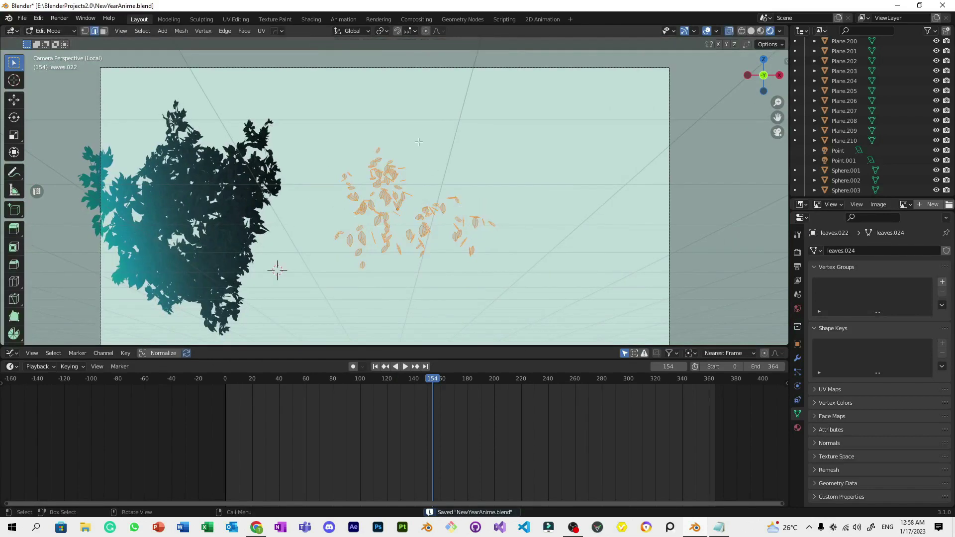
{"action": "mouse_move", "coordinate": [379, 31]}
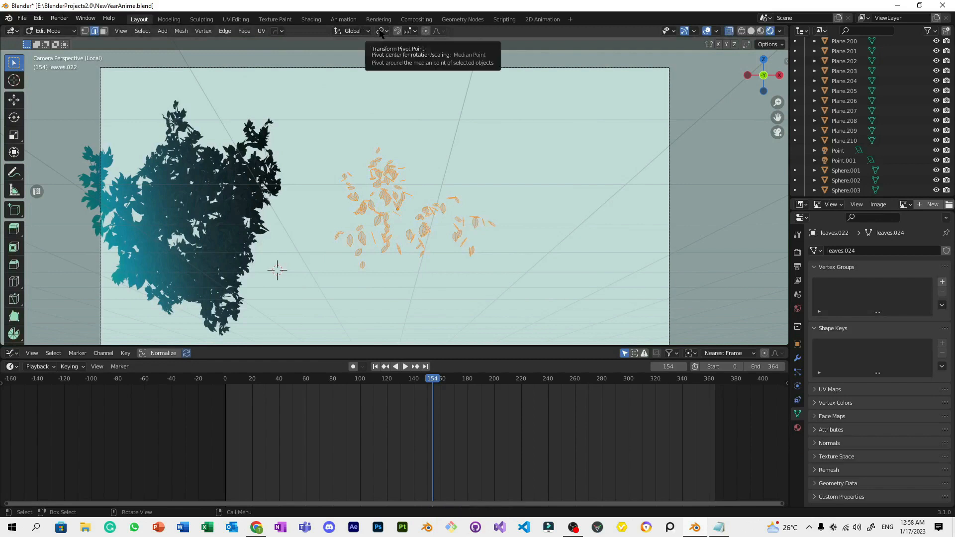
{"action": "left_click", "coordinate": [380, 31]}
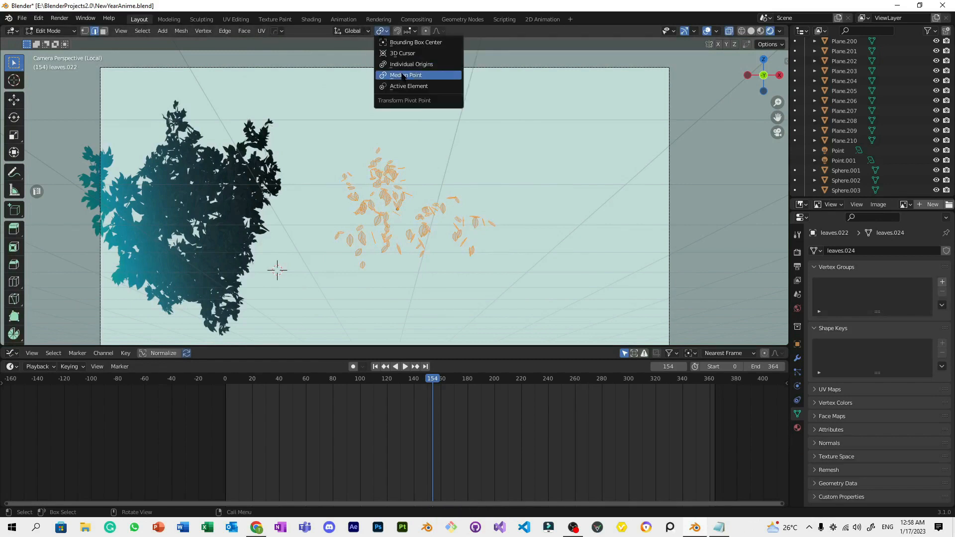
{"action": "mouse_move", "coordinate": [406, 75]}
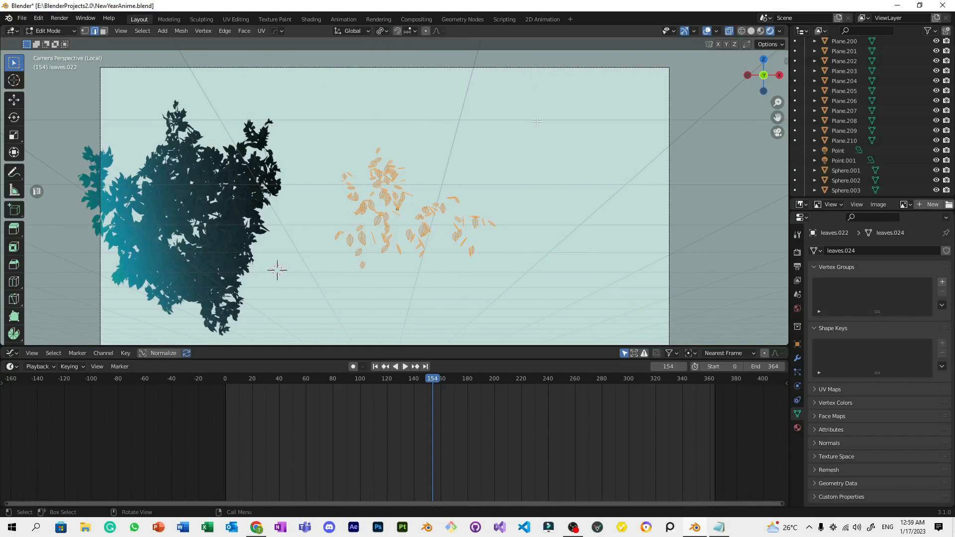
{"action": "key", "text": "s"}
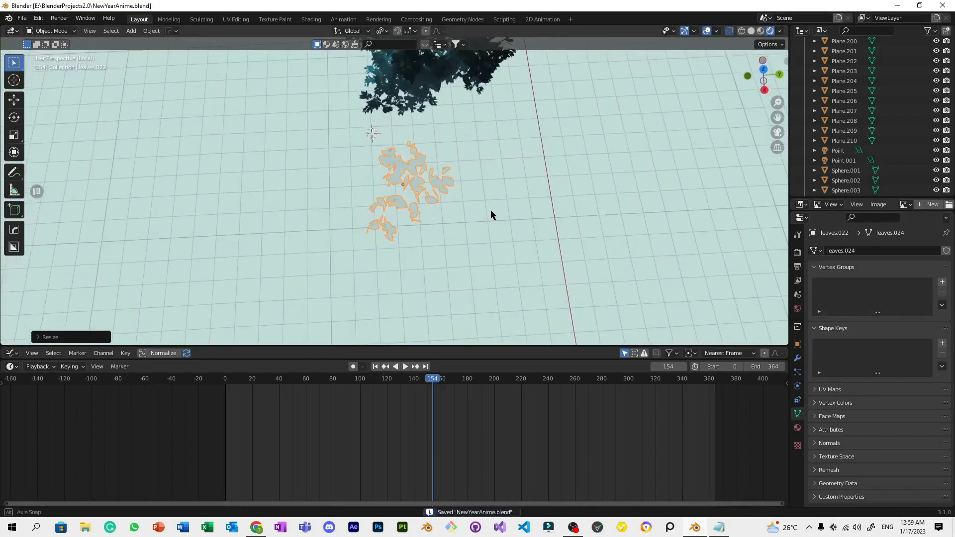
Scale the leaves, set origins to surface center of mass, and link the bush's material
{"action": "left_click_drag", "start_coordinate": [415, 189], "coordinate": [488, 238]}
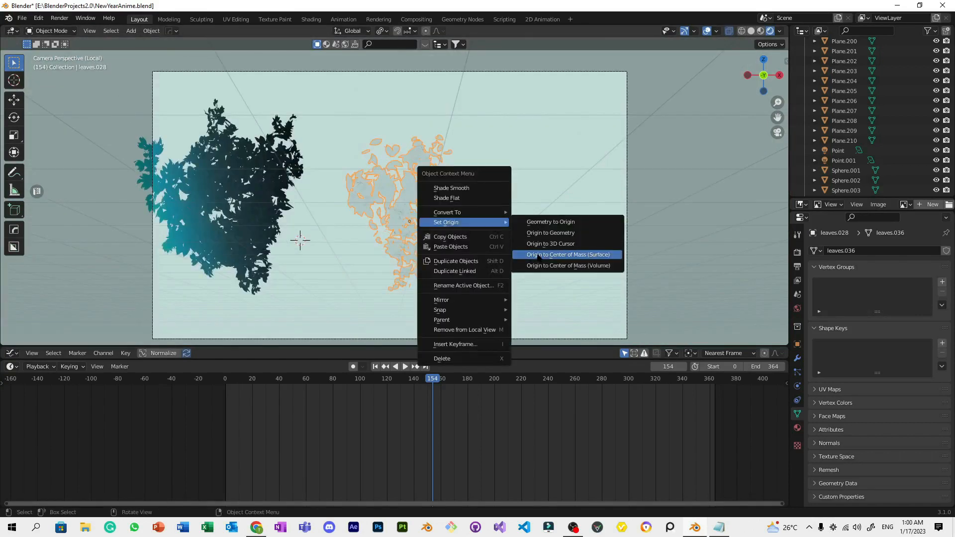
{"action": "mouse_move", "coordinate": [569, 255]}
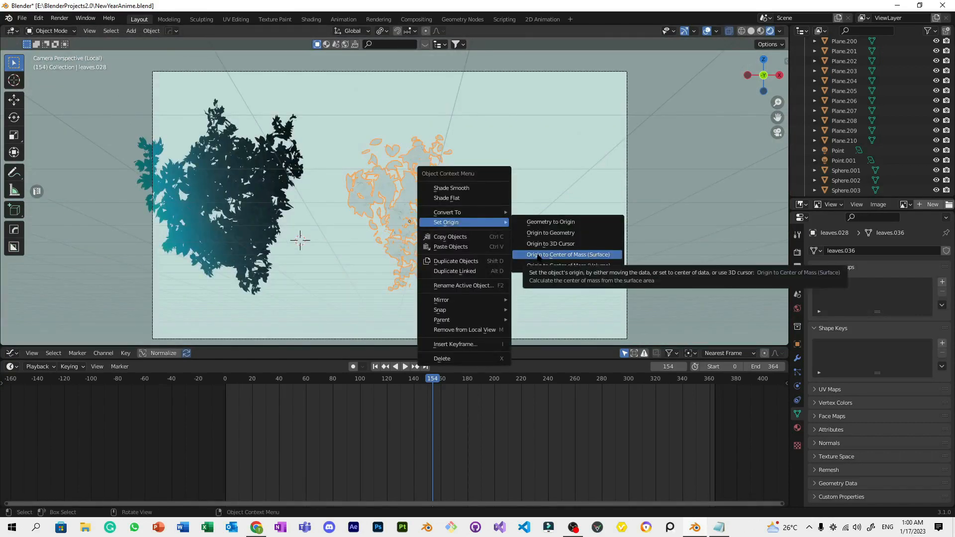
{"action": "left_click", "coordinate": [568, 255]}
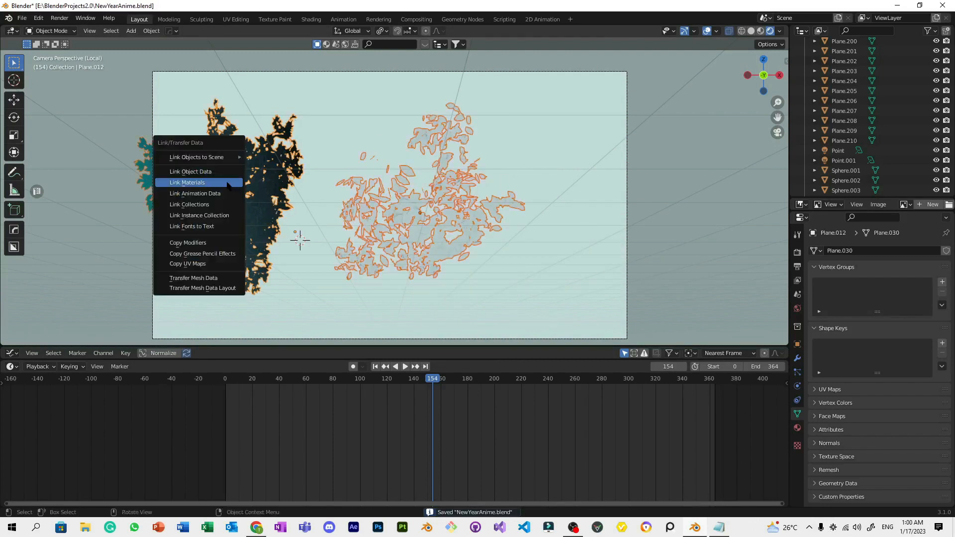
{"action": "left_click", "coordinate": [187, 182]}
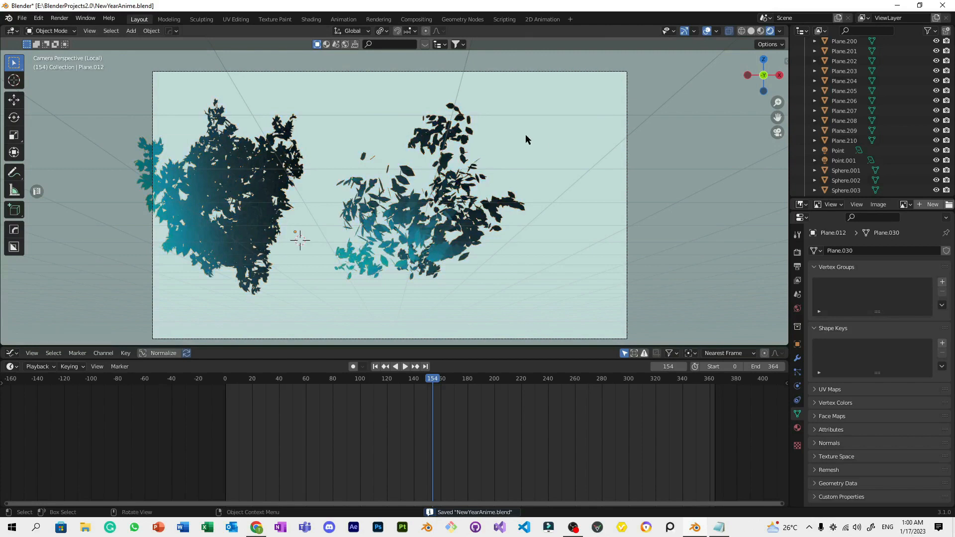
{"action": "left_click", "coordinate": [311, 19]}
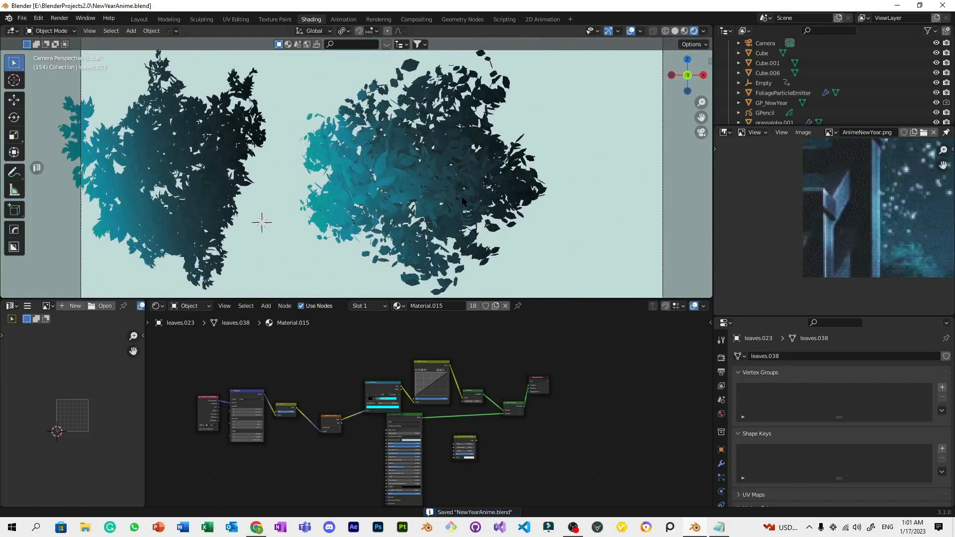
Rotate the second foliage mass to shape it into a rounder bush
{"action": "key", "text": "r"}
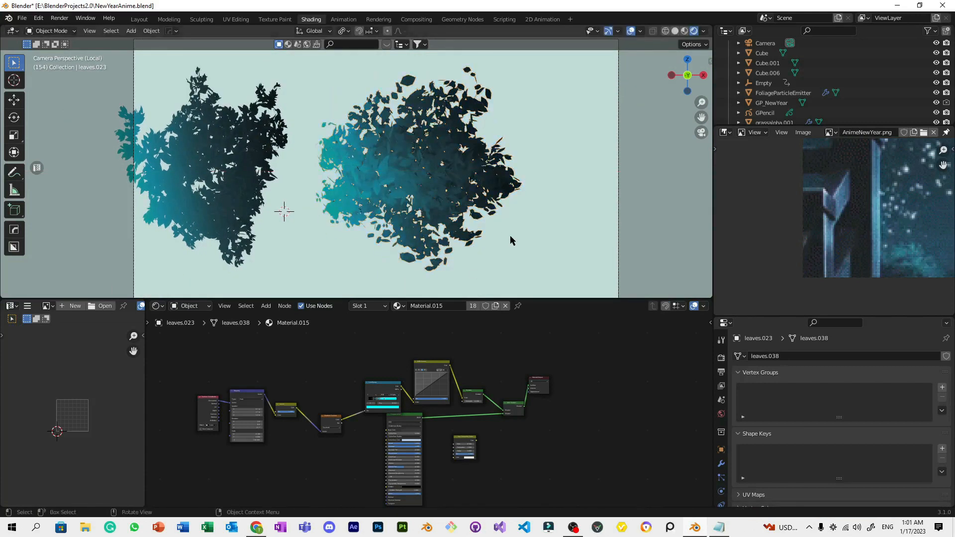
{"action": "key", "text": "r"}
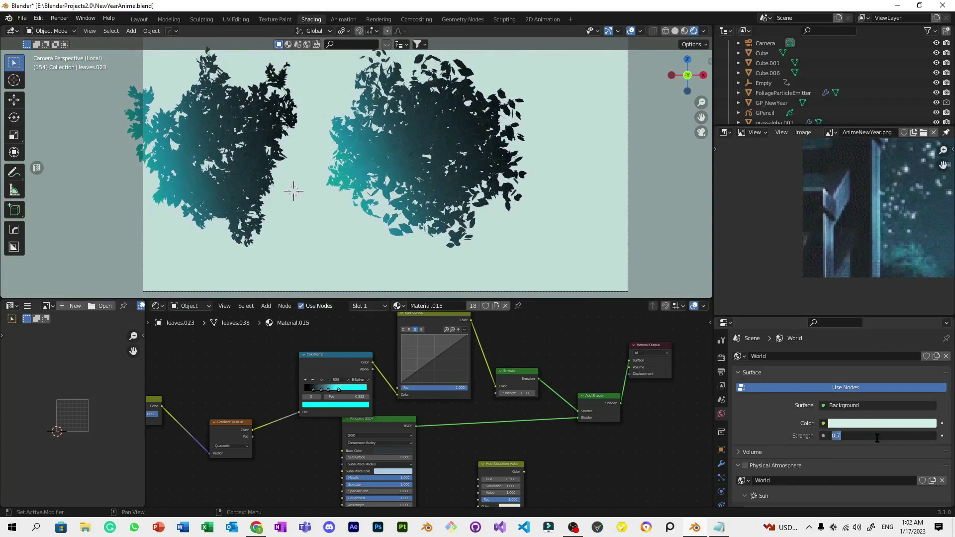
Try world background strength 2.0, then set it back to 0.700
{"action": "type", "text": "2.000"}
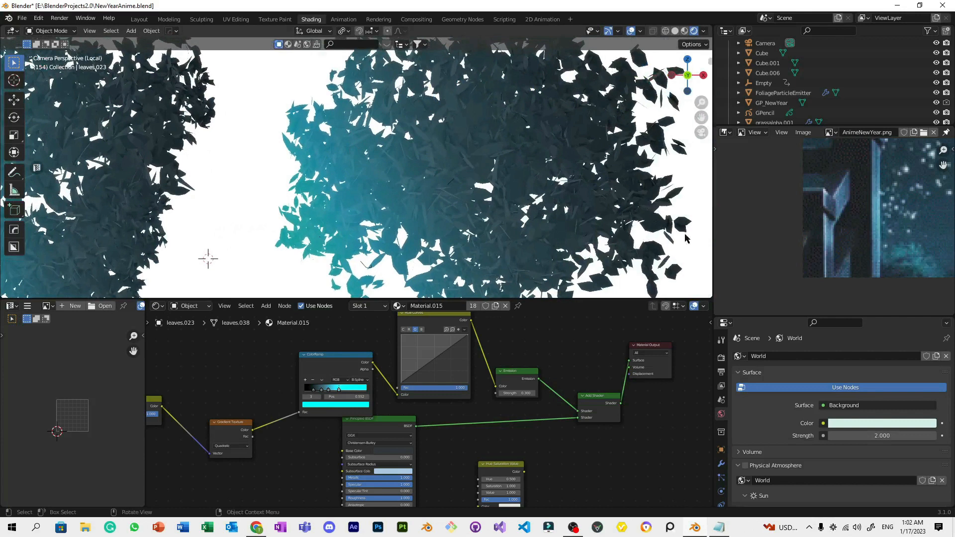
{"action": "double_click", "coordinate": [882, 436]}
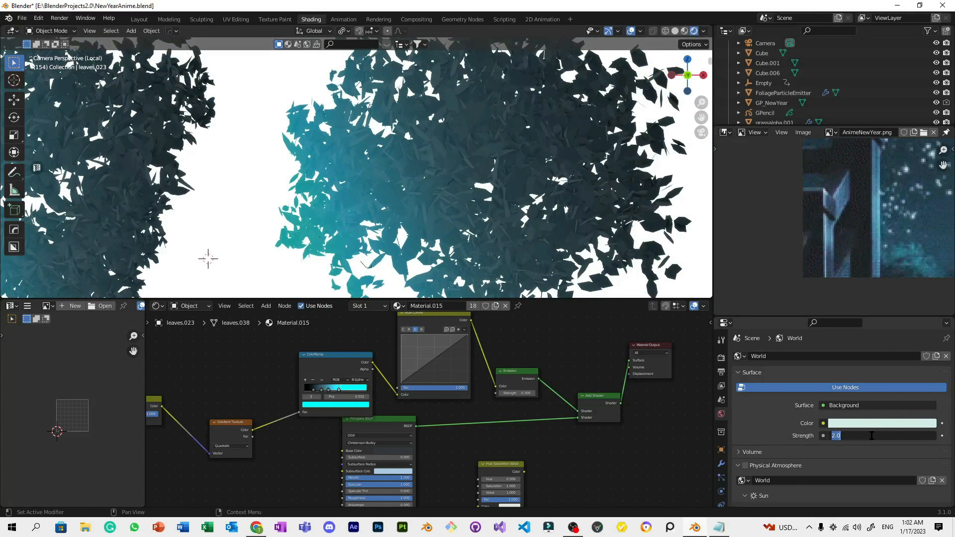
{"action": "type", "text": "0.7000"}
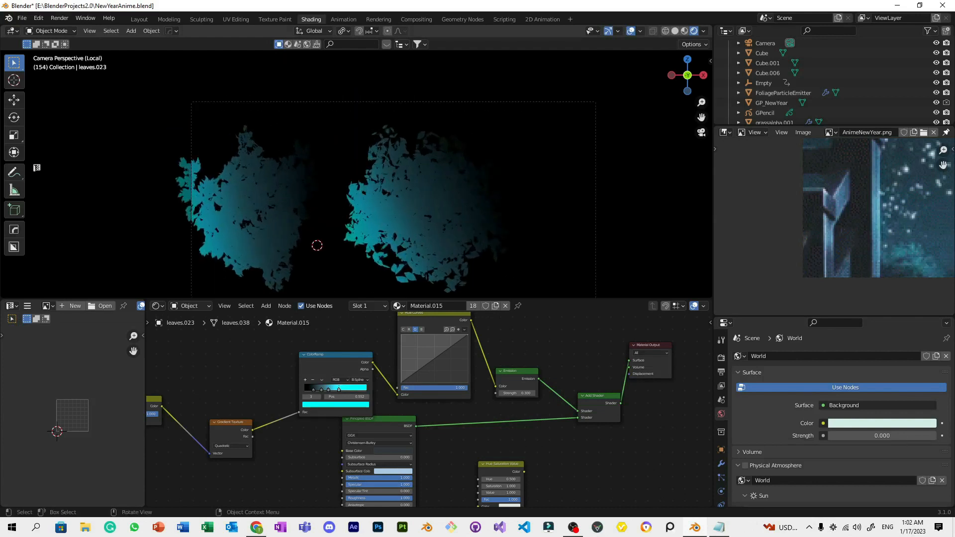
{"action": "left_click", "coordinate": [882, 436]}
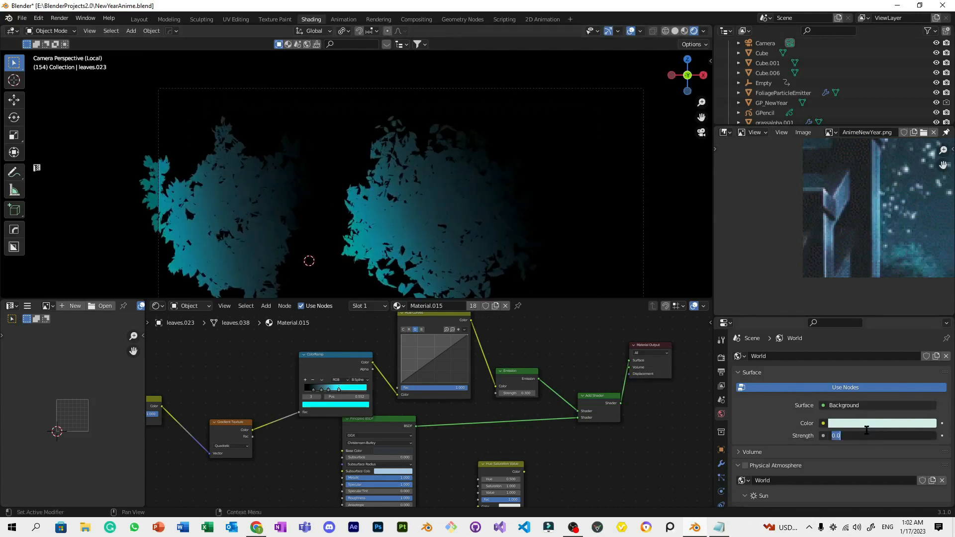
{"action": "type", "text": "0.700"}
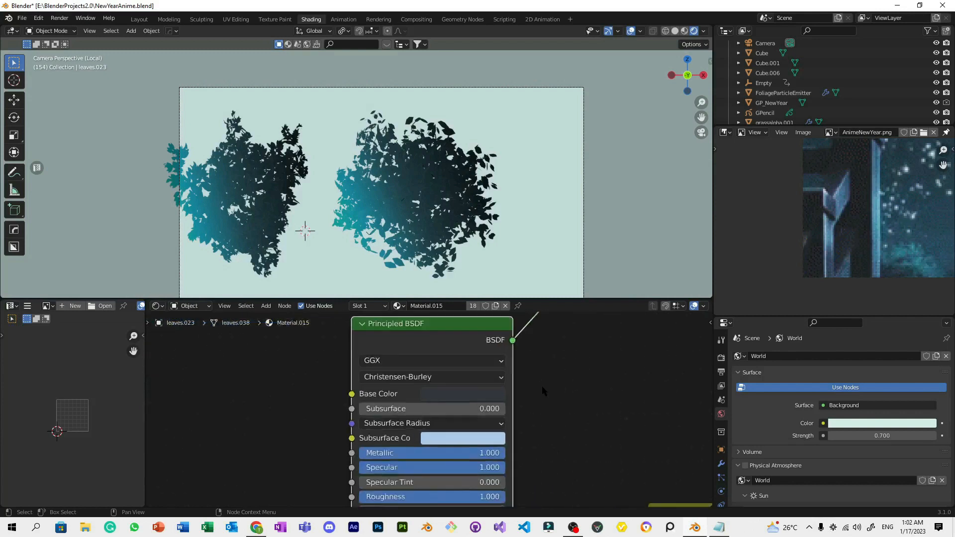
Open the Principled BSDF base colour picker and show its hex code 33383D
{"action": "left_click", "coordinate": [462, 393]}
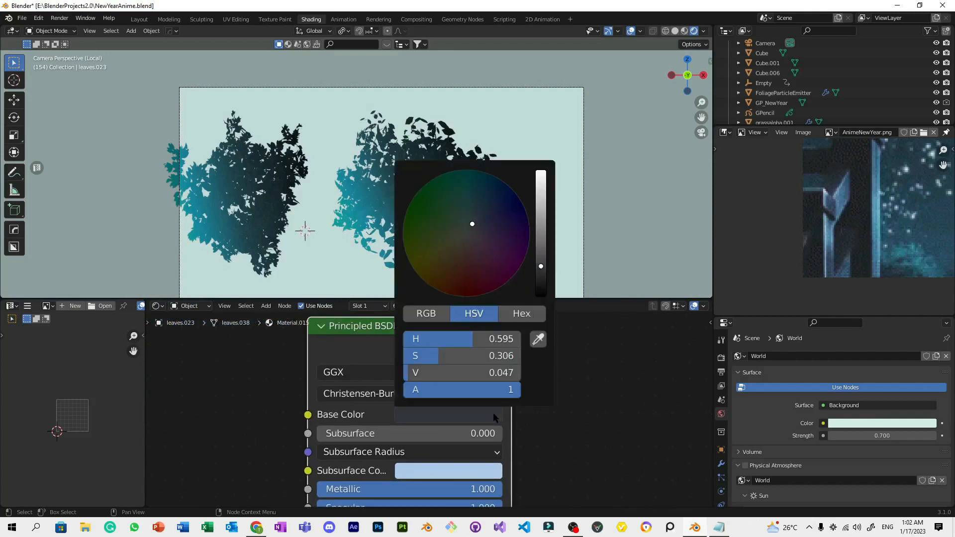
{"action": "left_click", "coordinate": [522, 313]}
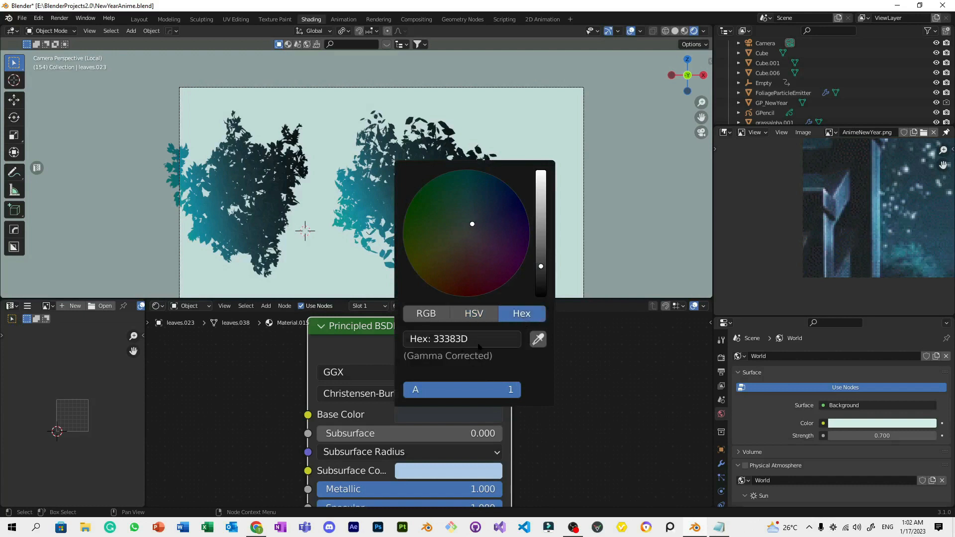
{"action": "left_click", "coordinate": [462, 339]}
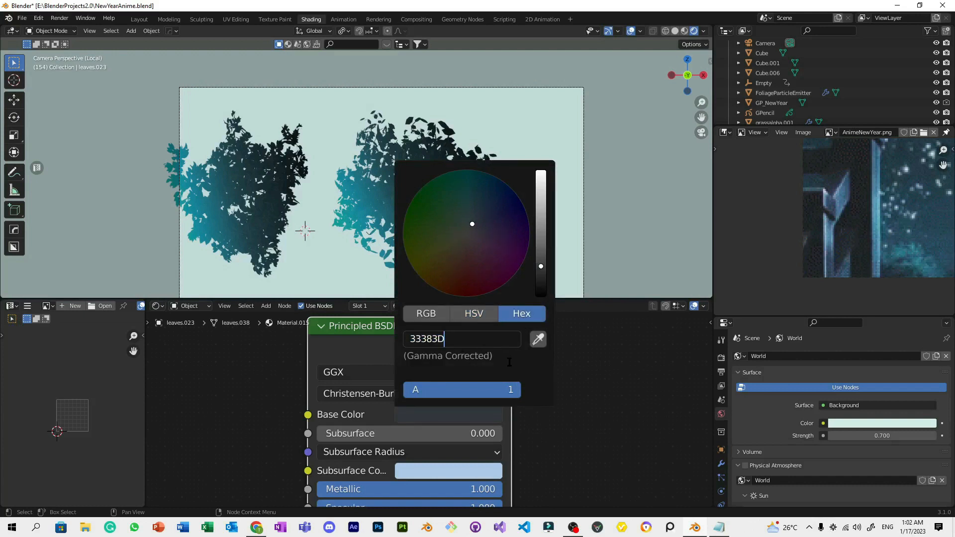
{"action": "mouse_move", "coordinate": [528, 368]}
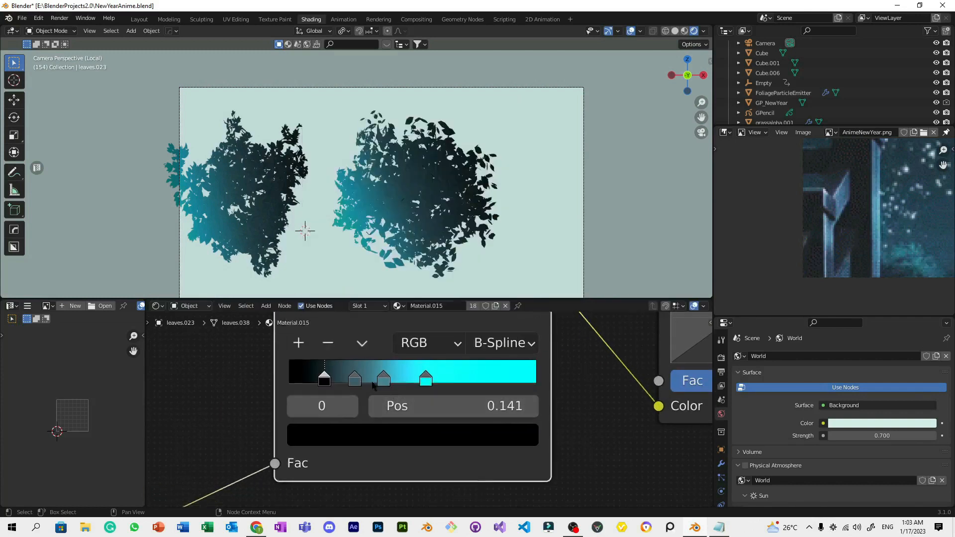
Raise a leaf ColorRamp stop to full white in HSV, shaping the black-to-cyan gradient
{"action": "left_click", "coordinate": [413, 435]}
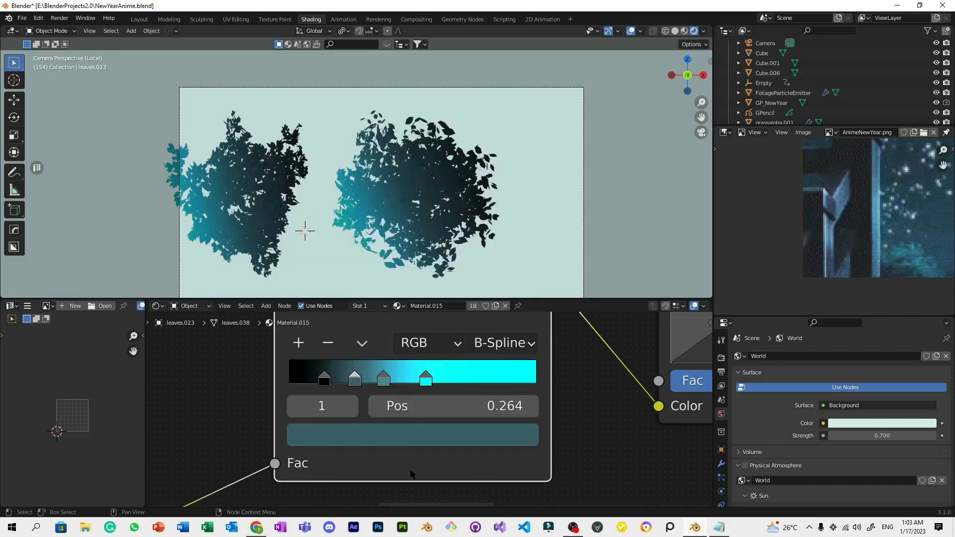
{"action": "left_click", "coordinate": [413, 434]}
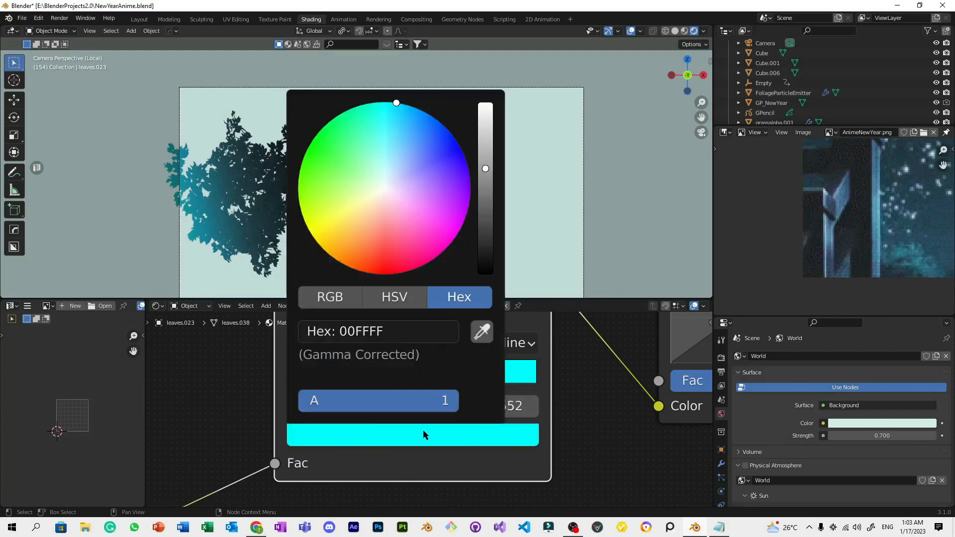
{"action": "mouse_move", "coordinate": [346, 303]}
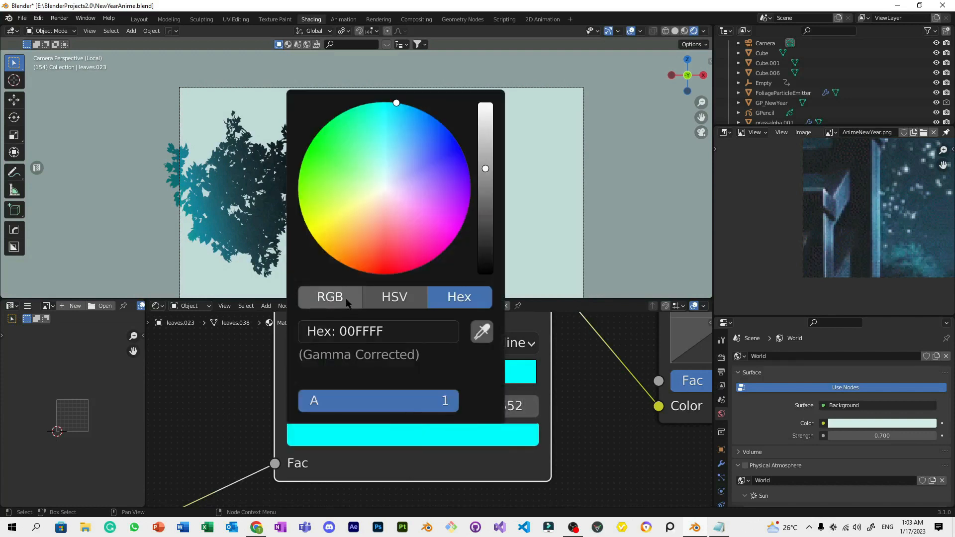
{"action": "left_click", "coordinate": [330, 297]}
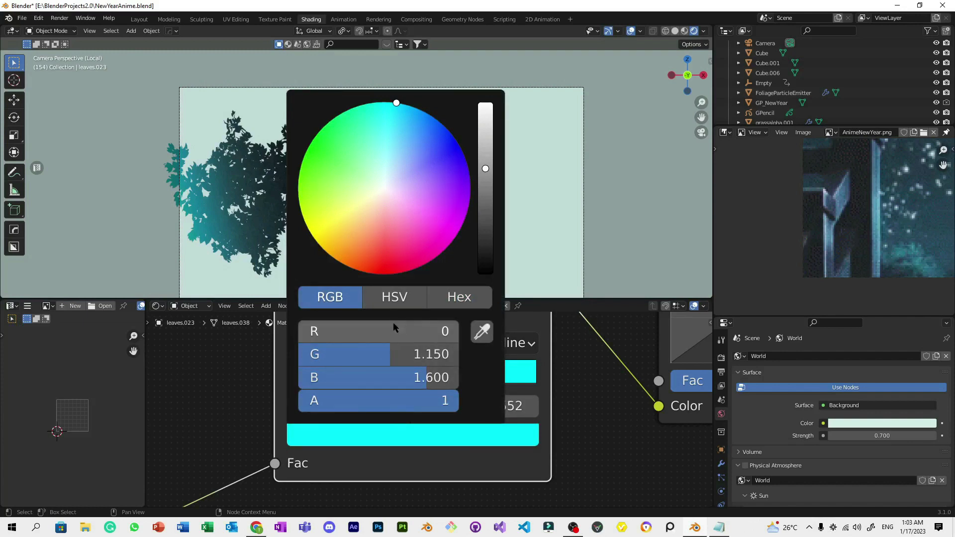
{"action": "left_click", "coordinate": [394, 297]}
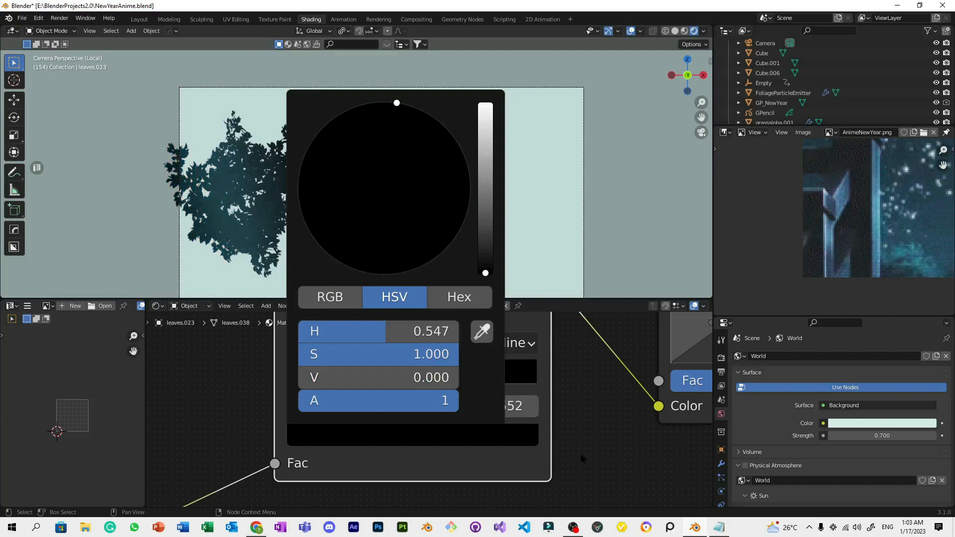
{"action": "left_click_drag", "start_coordinate": [486, 274], "coordinate": [486, 103]}
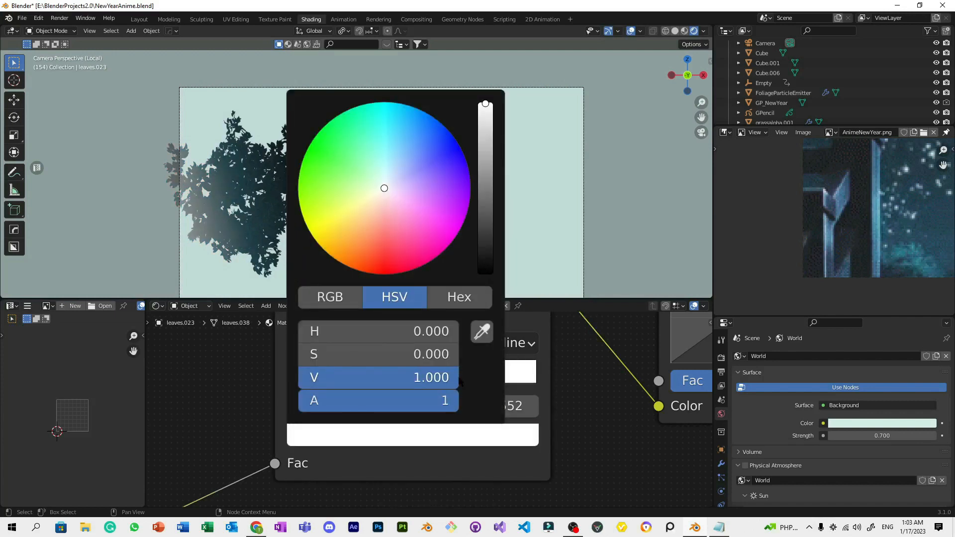
{"action": "double_click", "coordinate": [378, 377]}
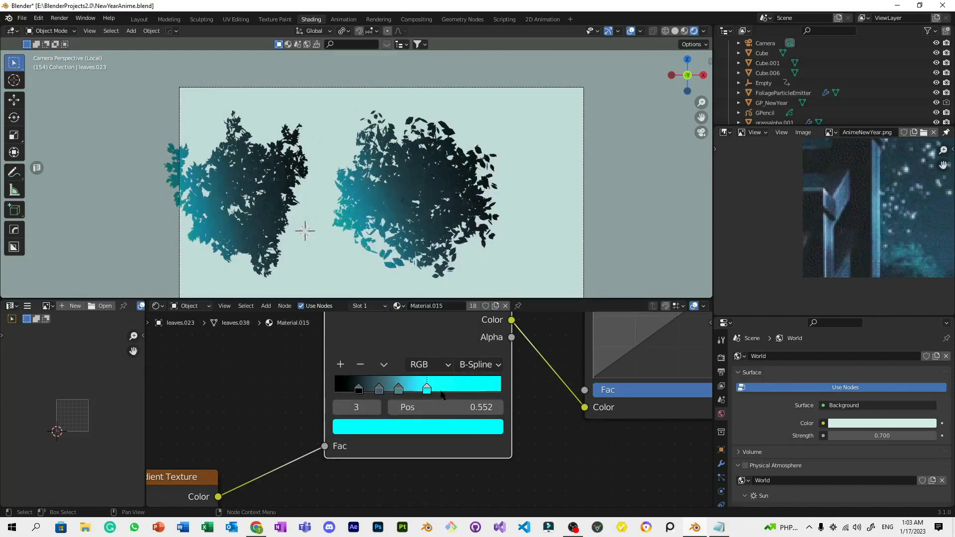
Select the sun lamp Light.001 to show its light settings
{"action": "left_click", "coordinate": [418, 427]}
{"action": "type", "text": "light"}
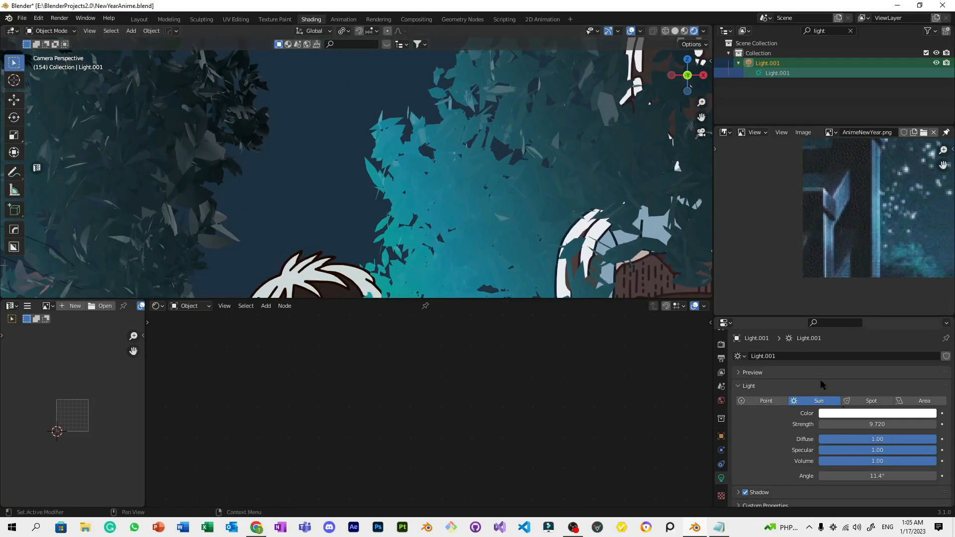
Set the sun lamp's Strength to 1
{"action": "double_click", "coordinate": [878, 425]}
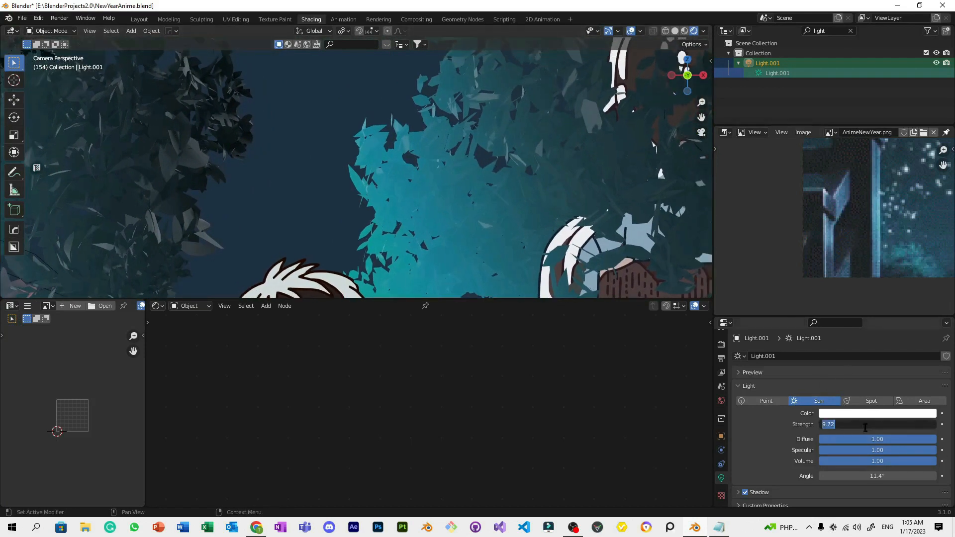
{"action": "type", "text": "1"}
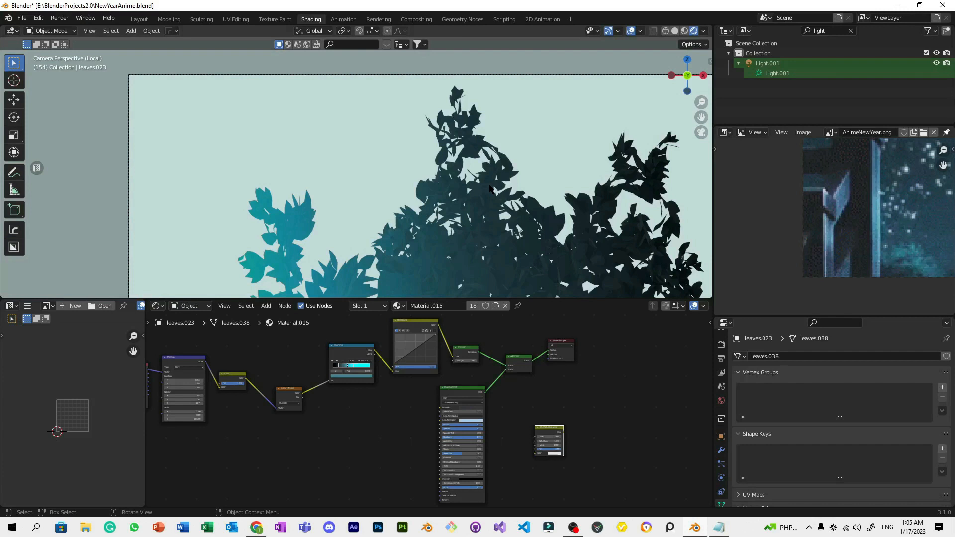
Add a Sapling Tree Gen tree beside the bushes and show its Geometry settings
{"action": "key", "text": "r"}
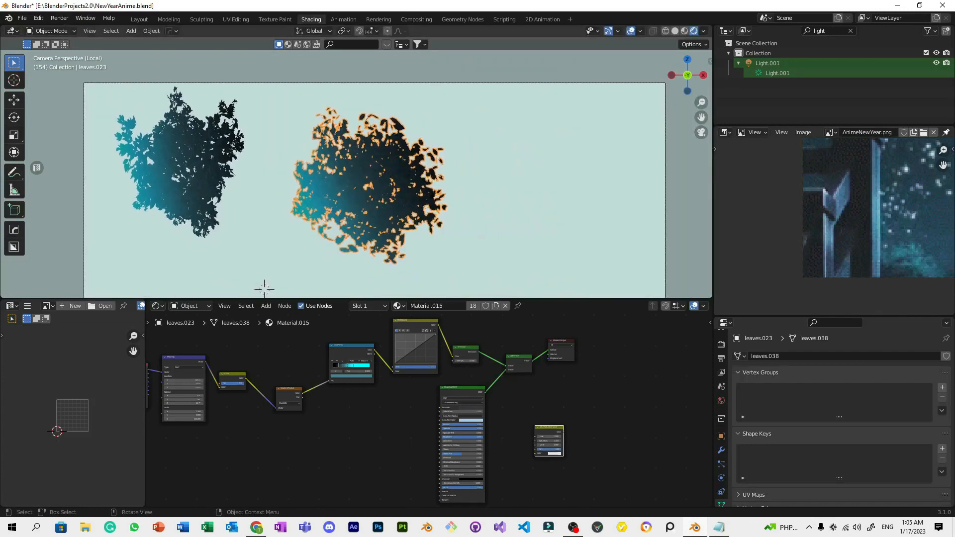
{"action": "left_click", "coordinate": [130, 31]}
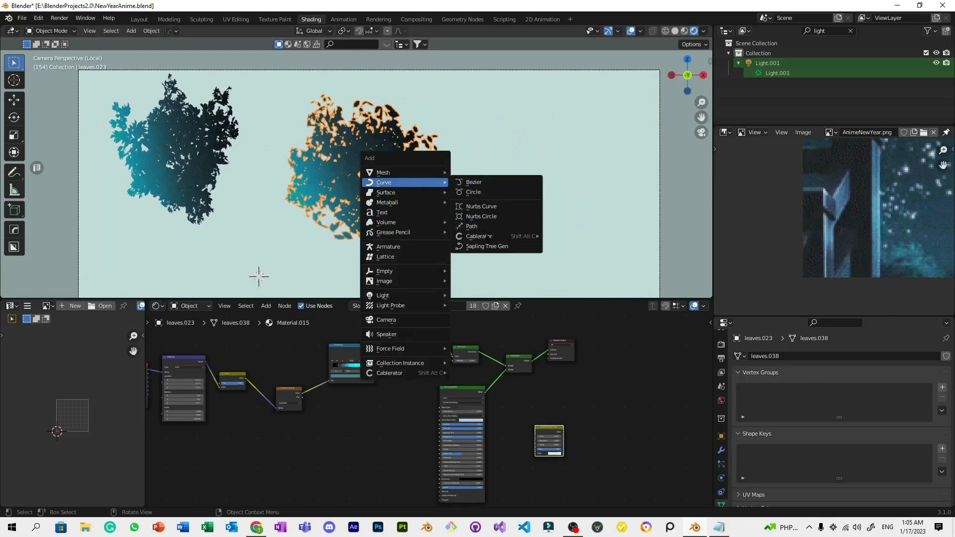
{"action": "left_click", "coordinate": [486, 246]}
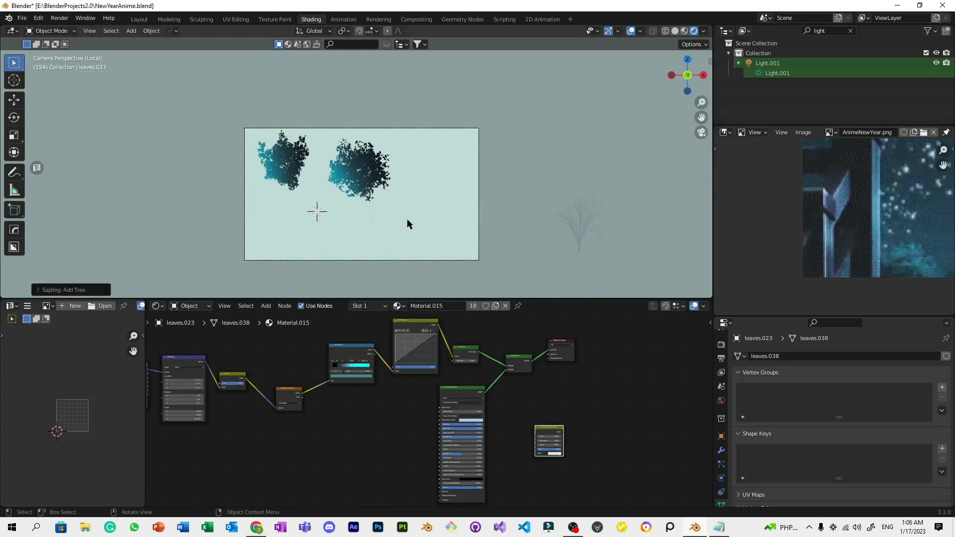
{"action": "mouse_move", "coordinate": [558, 240]}
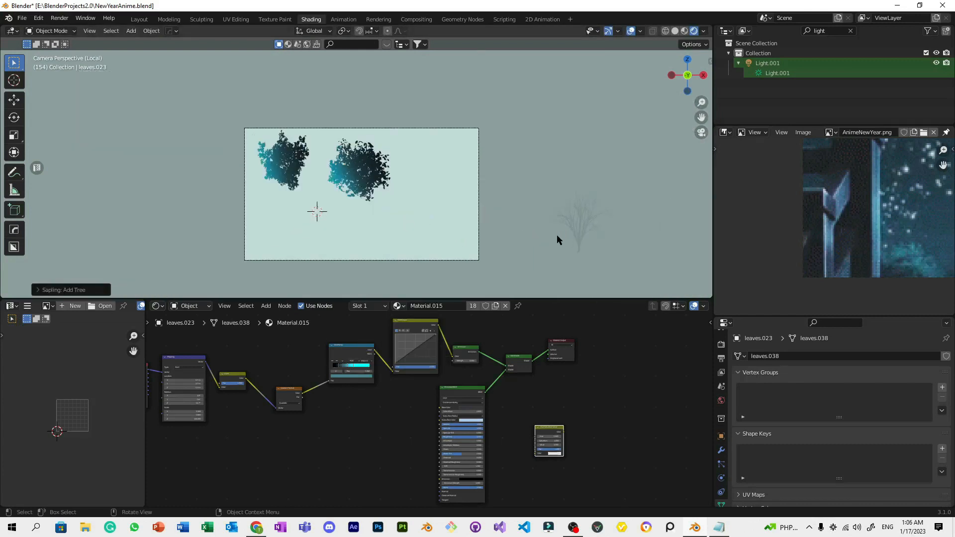
{"action": "left_click", "coordinate": [64, 289]}
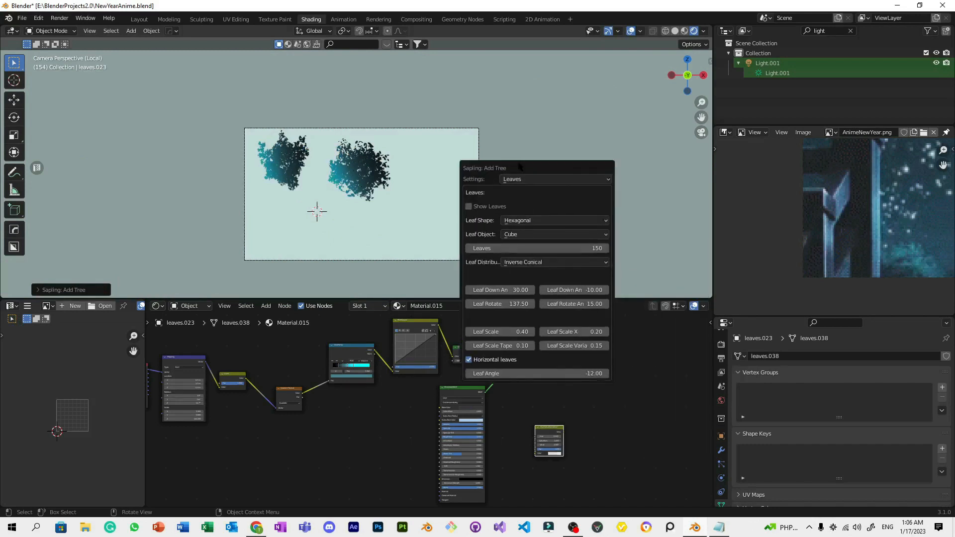
{"action": "left_click", "coordinate": [555, 179]}
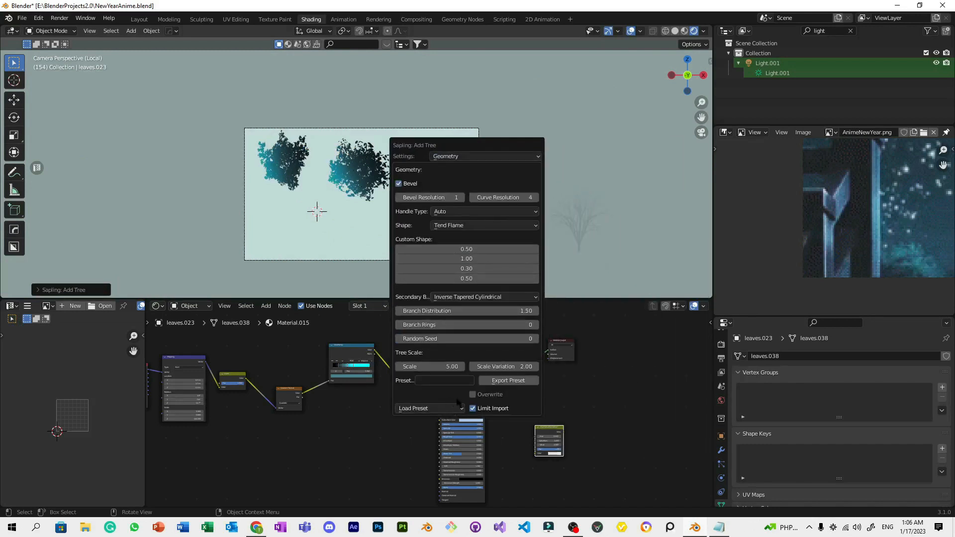
{"action": "mouse_move", "coordinate": [431, 408]}
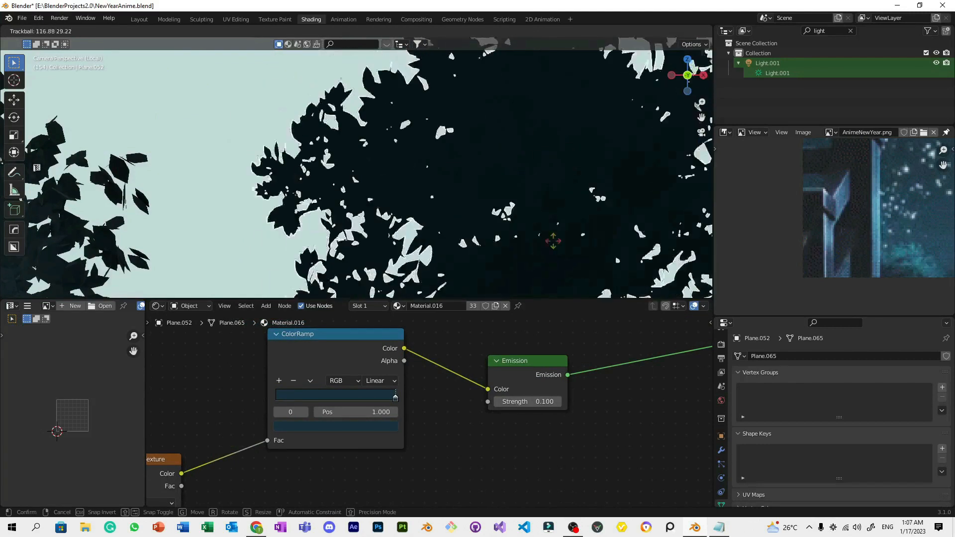
Move the foliage ColorRamp stop to position 0.768
{"action": "left_click_drag", "start_coordinate": [395, 396], "coordinate": [331, 396]}
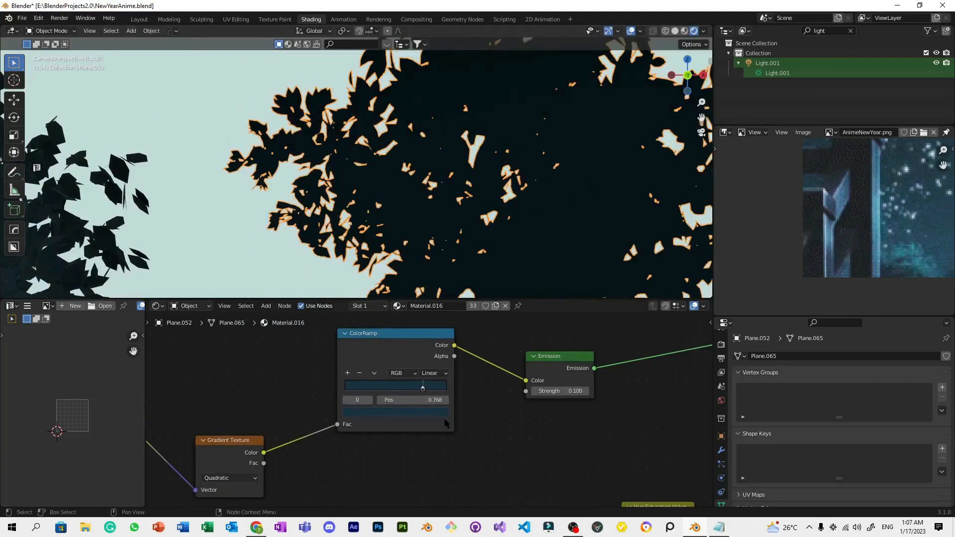
{"action": "left_click", "coordinate": [395, 386]}
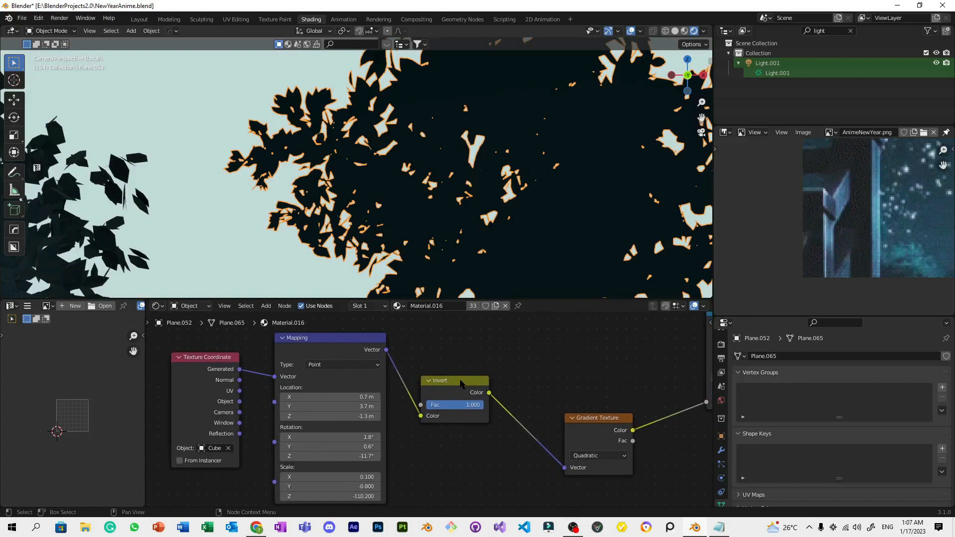
{"action": "left_click_drag", "start_coordinate": [472, 405], "coordinate": [435, 404]}
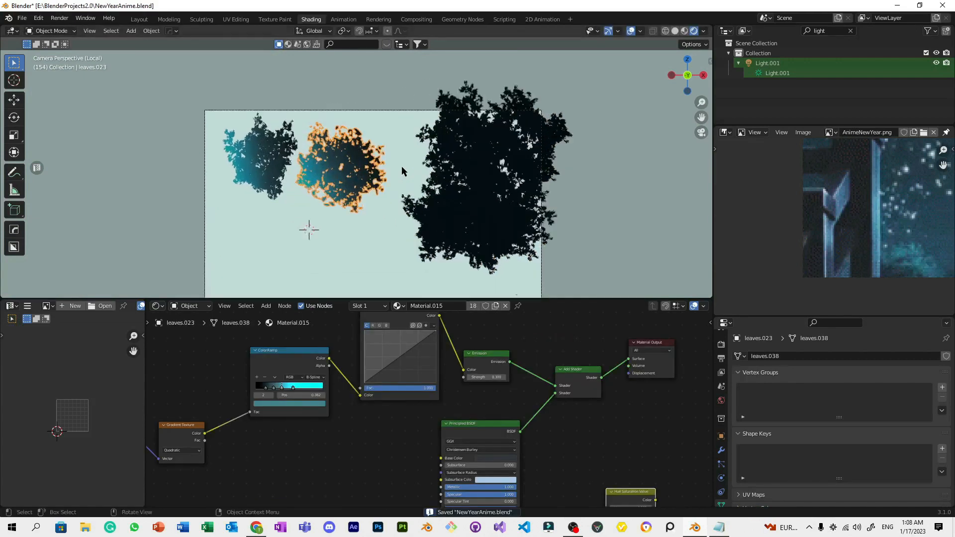
Duplicate the teal leaf cluster with Shift+D to place copies over the dark tree
{"action": "key", "text": "g"}
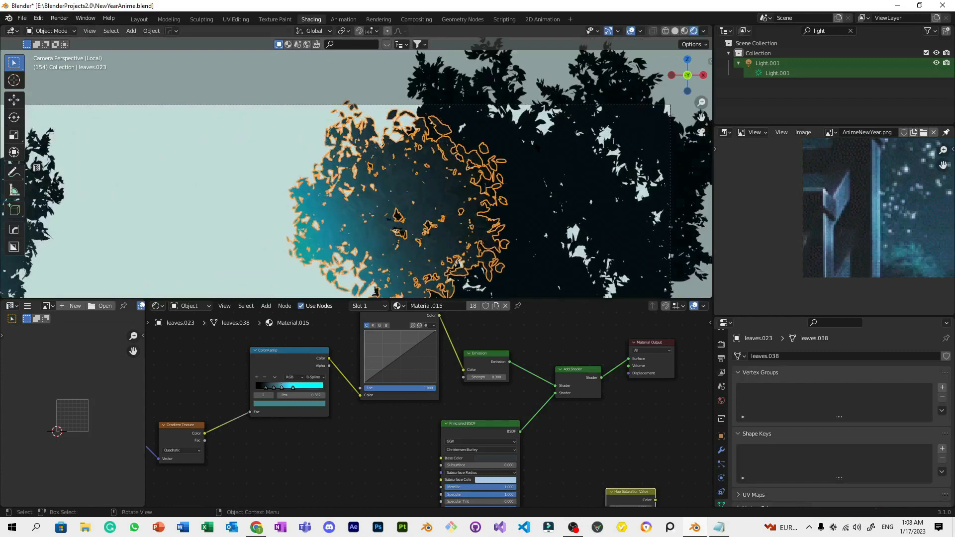
{"action": "key", "text": "g"}
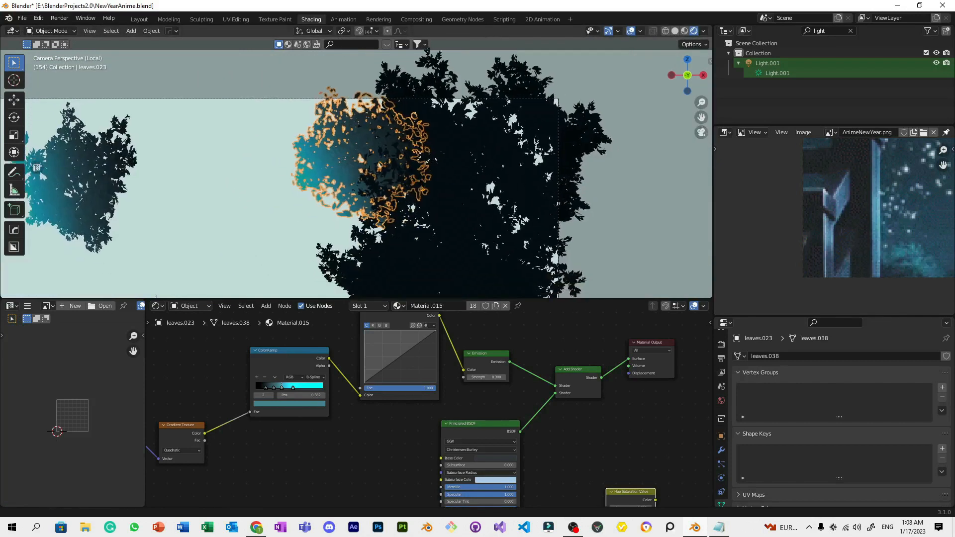
{"action": "key", "text": "r"}
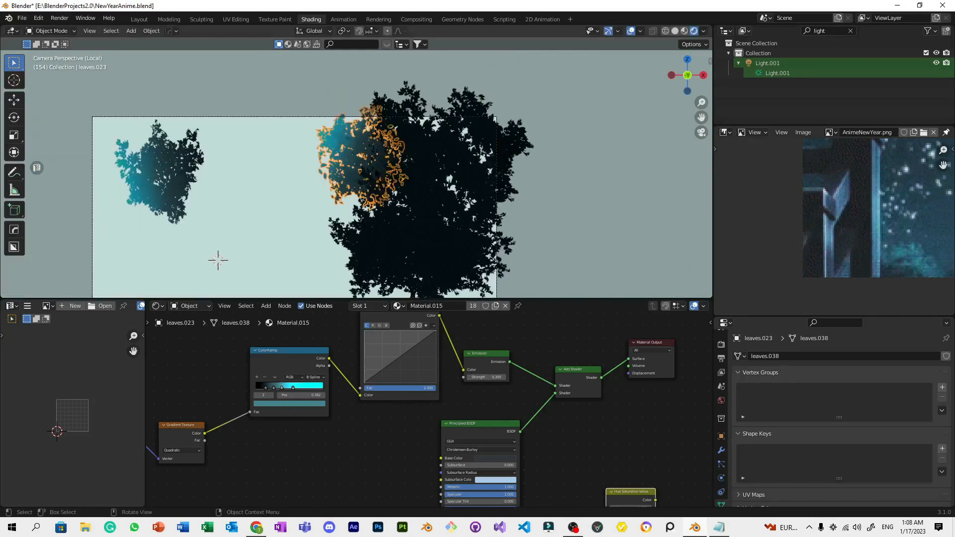
{"action": "key", "text": "shift+d"}
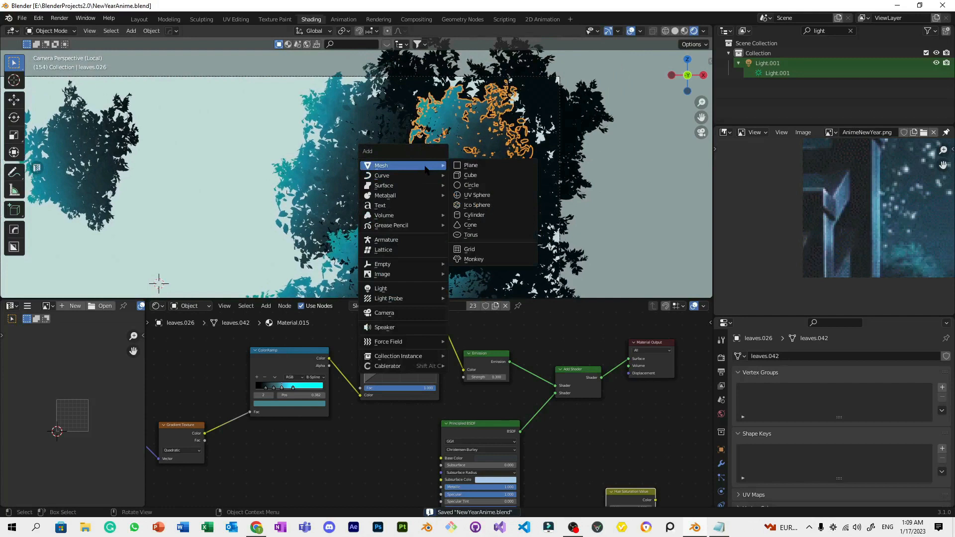
{"action": "mouse_move", "coordinate": [383, 264]}
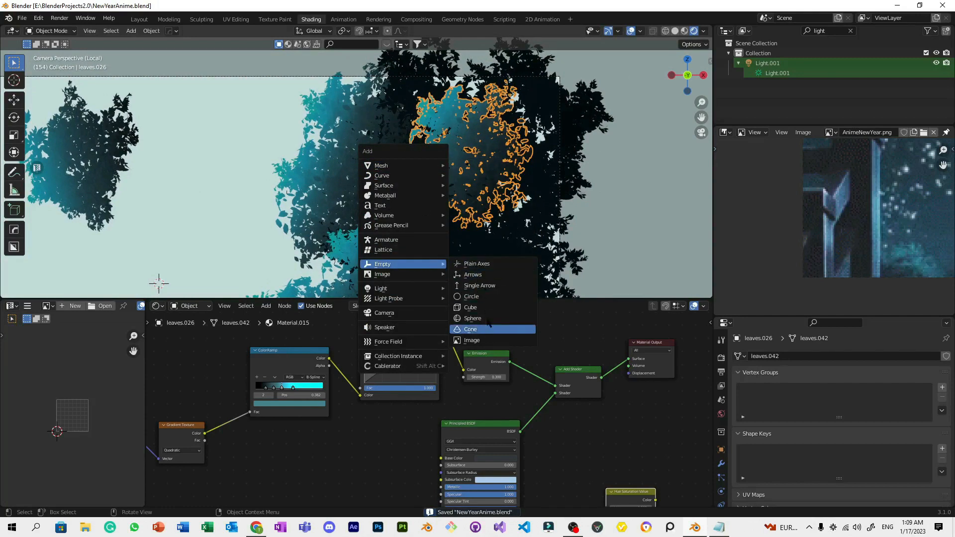
Add sphere empty Empty.001 and a Displace modifier on leaves.026 with texture coordinates and type
{"action": "left_click", "coordinate": [473, 319]}
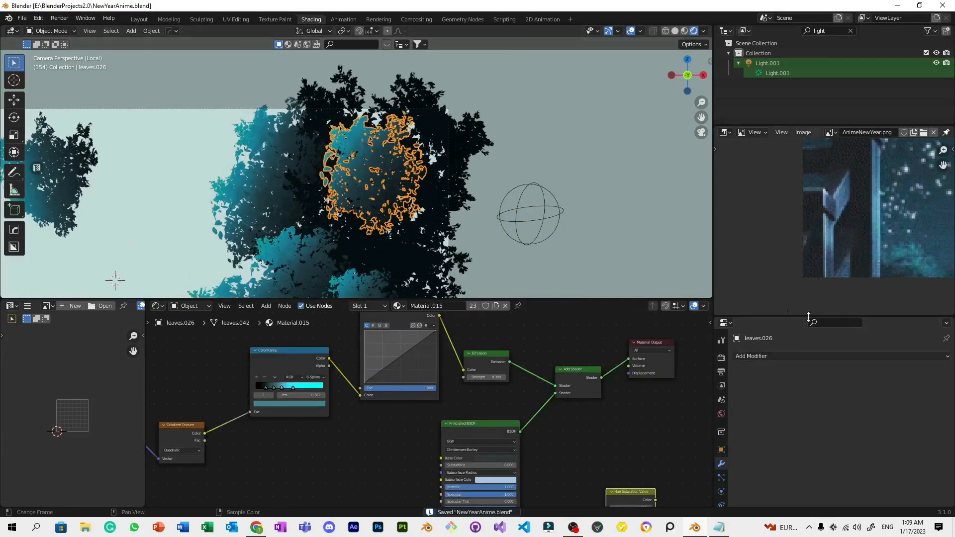
{"action": "left_click", "coordinate": [750, 356]}
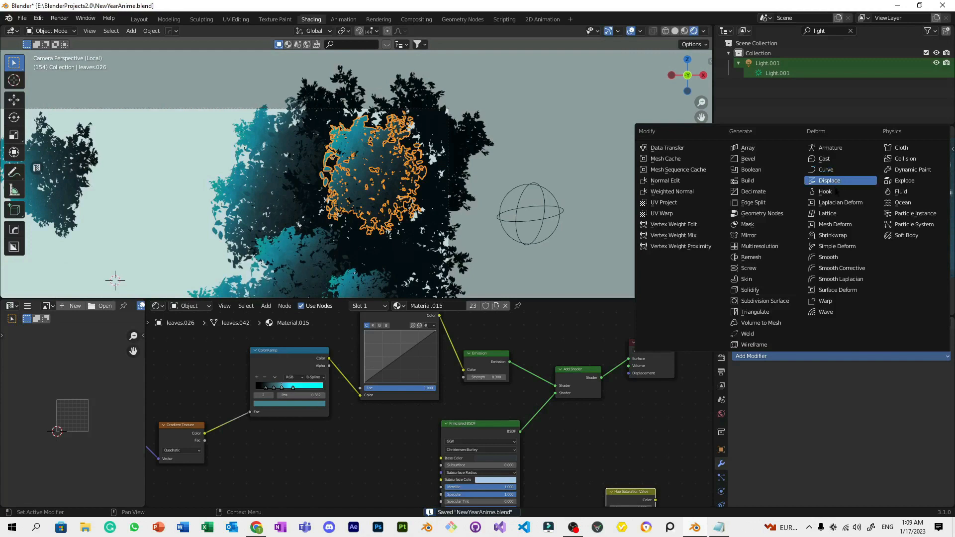
{"action": "left_click", "coordinate": [830, 180]}
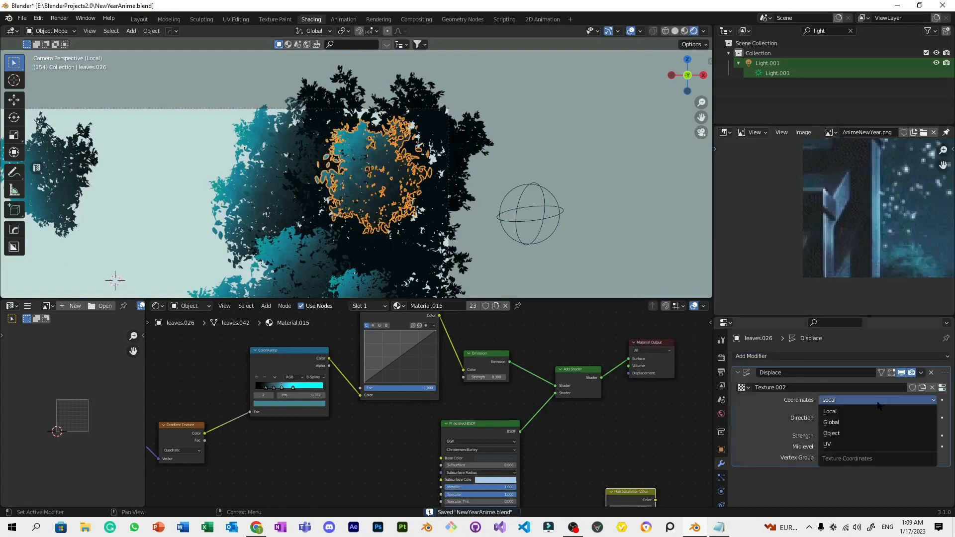
{"action": "left_click", "coordinate": [831, 434]}
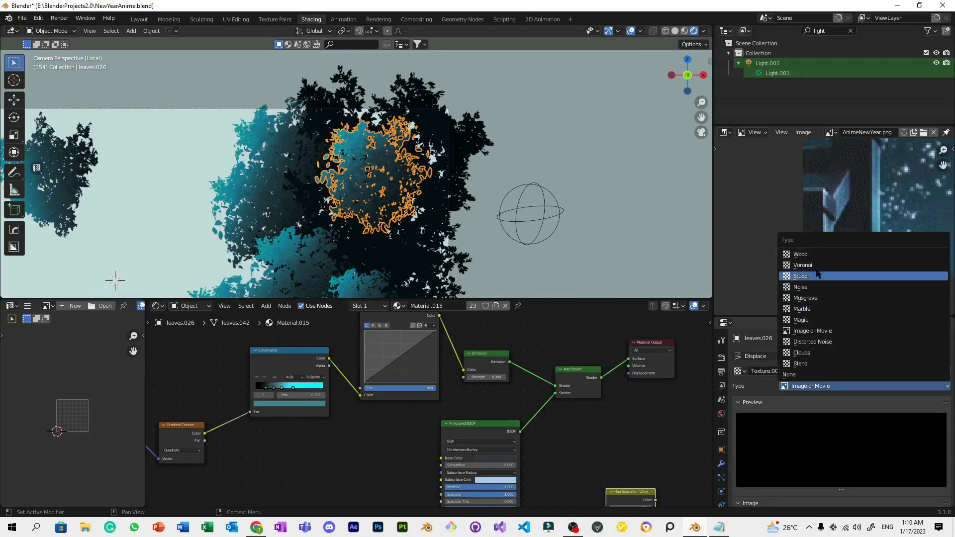
{"action": "left_click", "coordinate": [802, 352]}
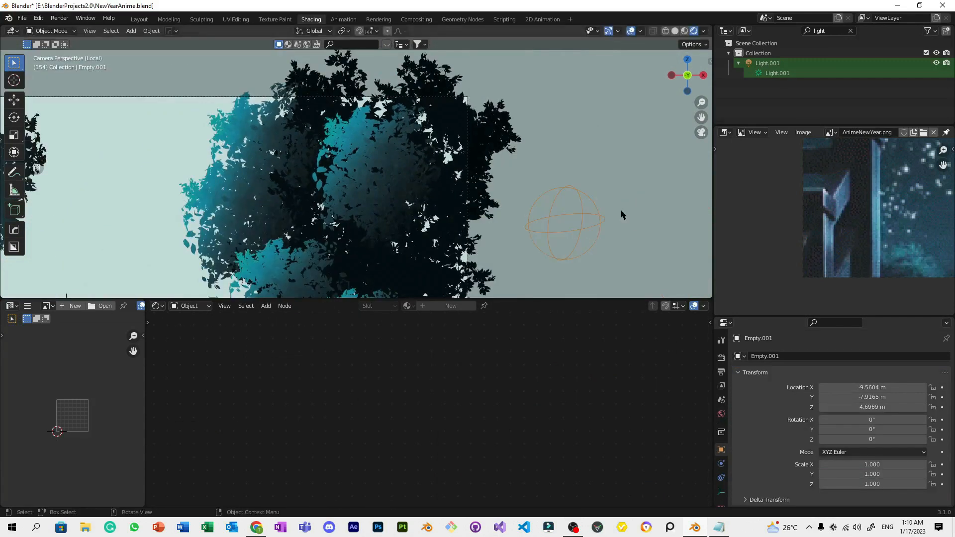
Enter the driver expression #frame/1 in Empty.001's Y rotation field
{"action": "key", "text": "N"}
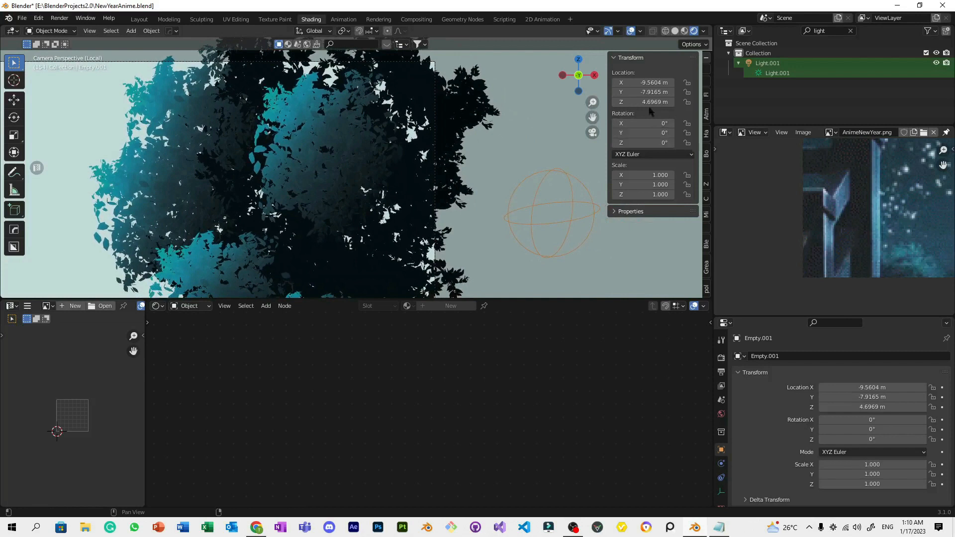
{"action": "double_click", "coordinate": [650, 133]}
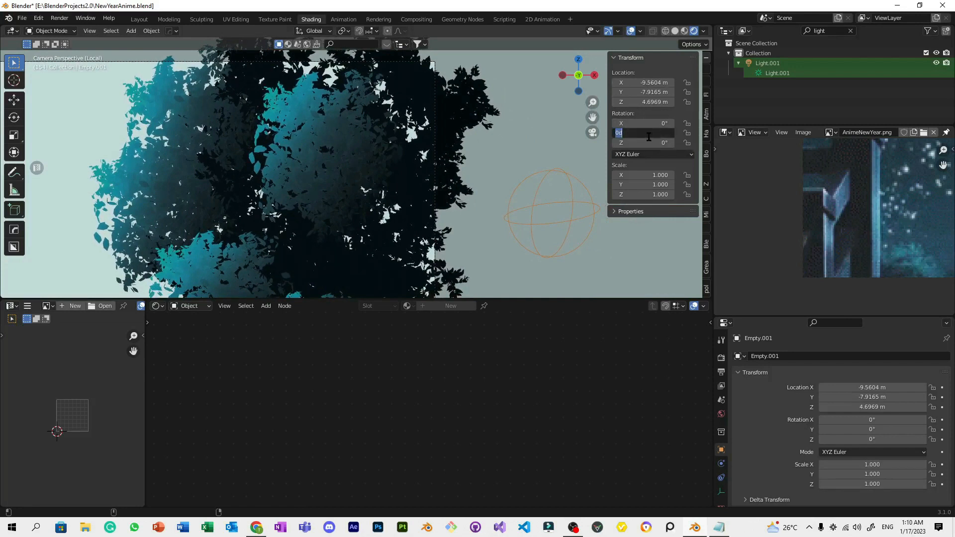
{"action": "type", "text": "#frame"}
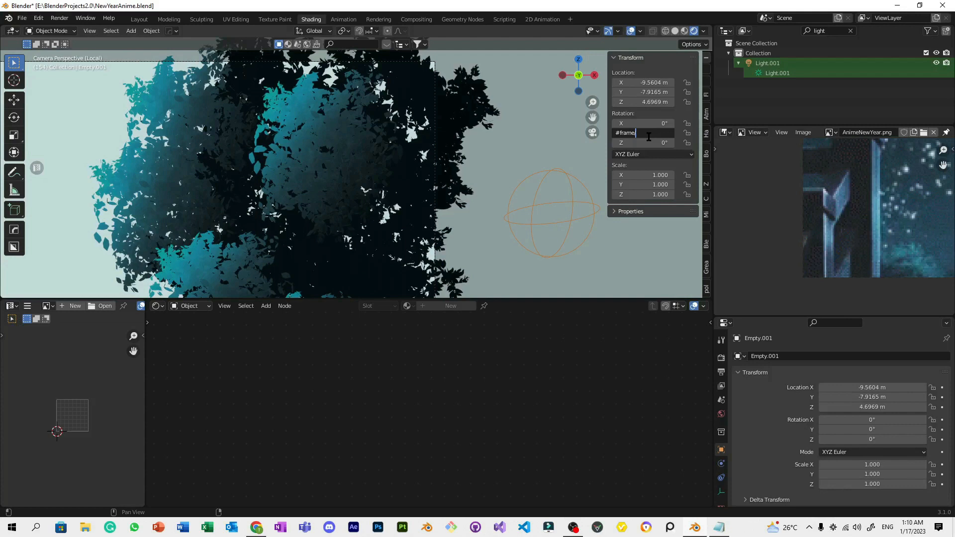
{"action": "type", "text": "/1"}
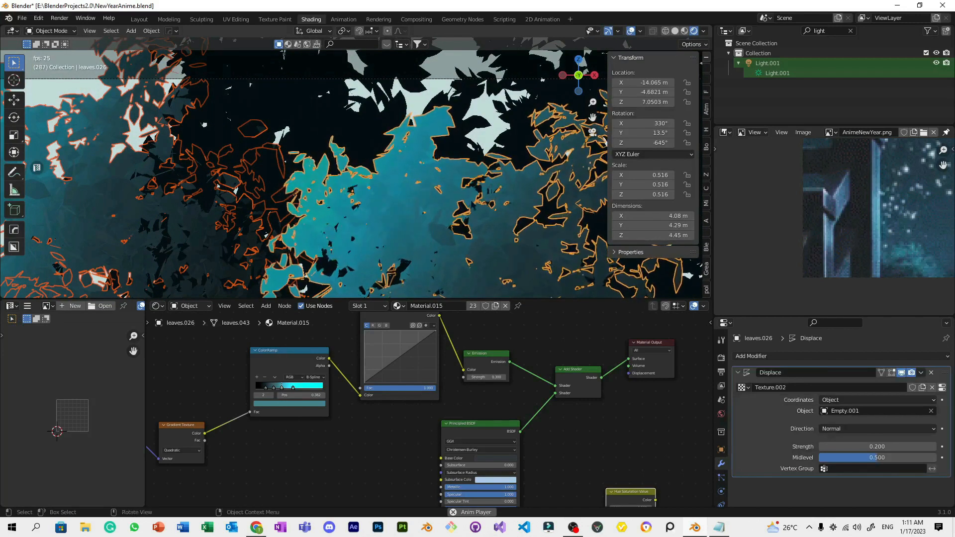
Select the leaf clusters that should receive leaves.026's Displace modifier
{"action": "left_click", "coordinate": [150, 30]}
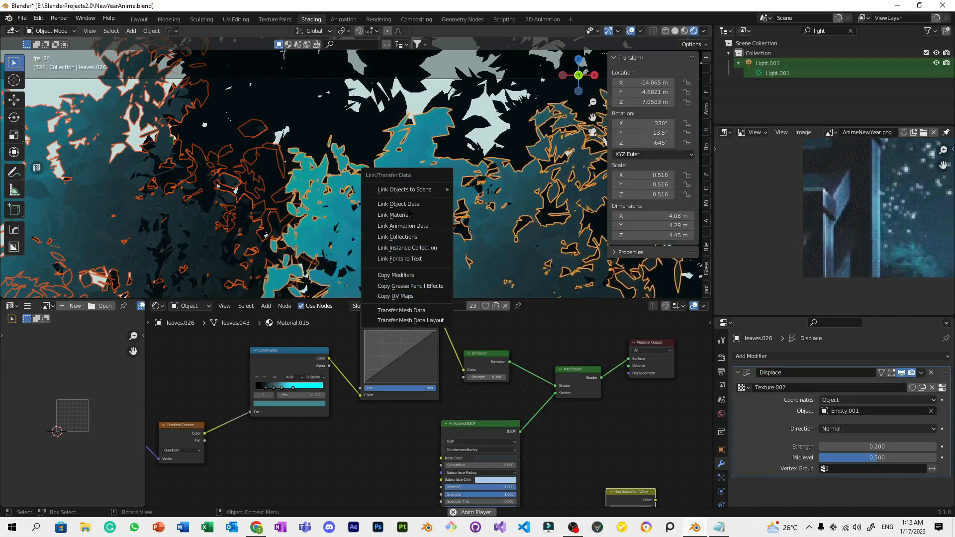
{"action": "mouse_move", "coordinate": [396, 275]}
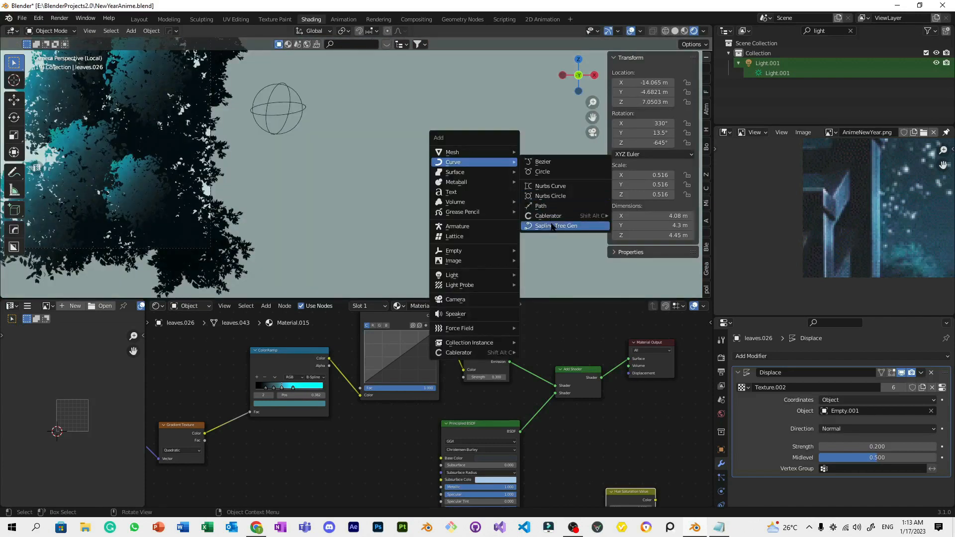
Add a Sapling tree, review its Leaves settings, enable Use Armature and show Animation settings
{"action": "left_click", "coordinate": [555, 226]}
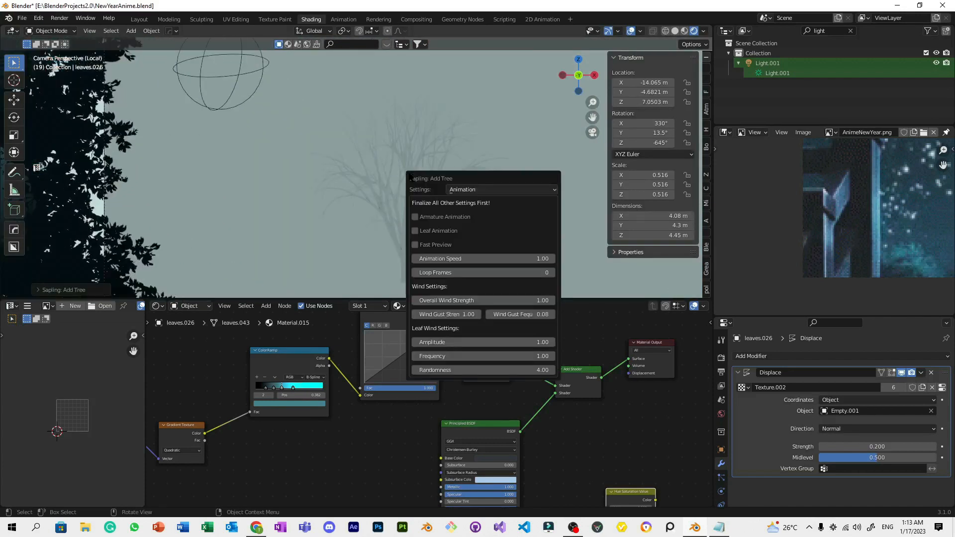
{"action": "left_click", "coordinate": [502, 190]}
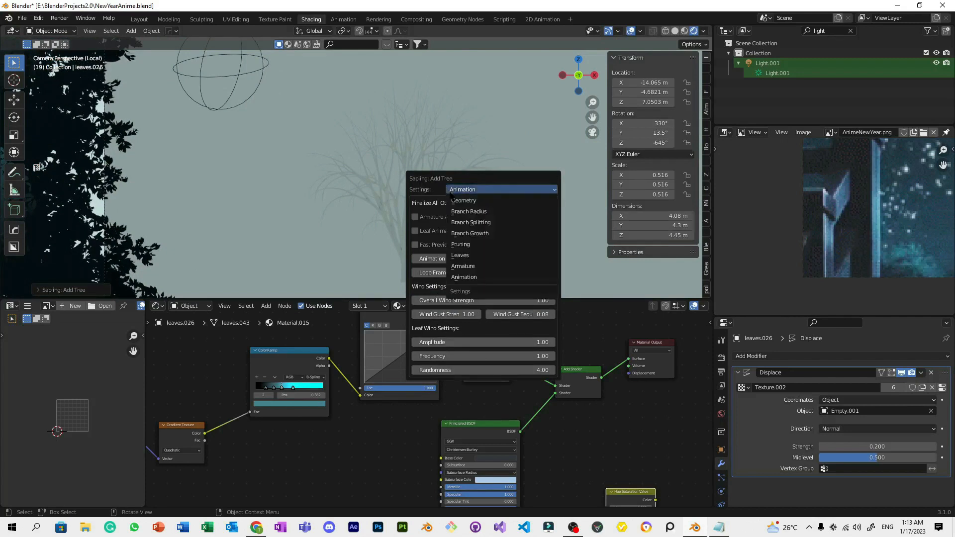
{"action": "left_click", "coordinate": [460, 255]}
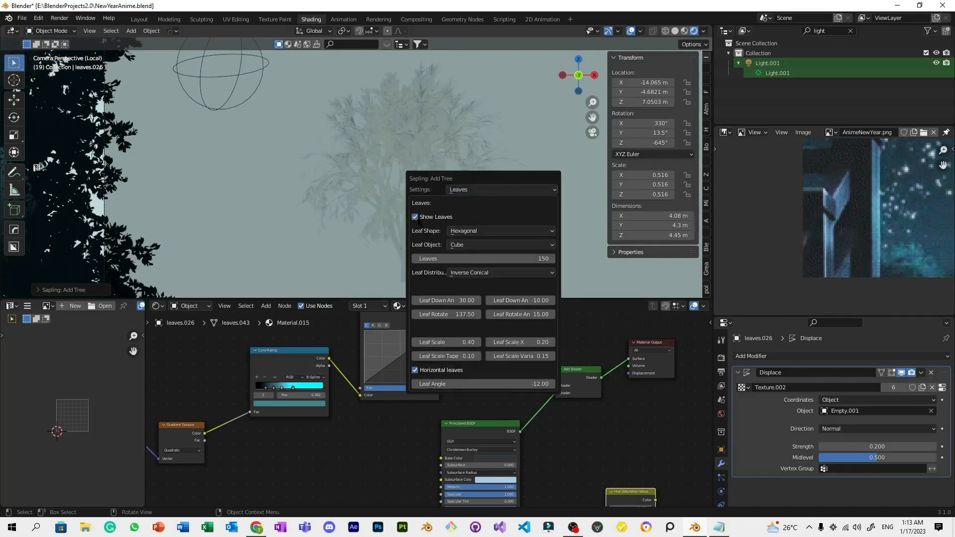
{"action": "left_click", "coordinate": [501, 189]}
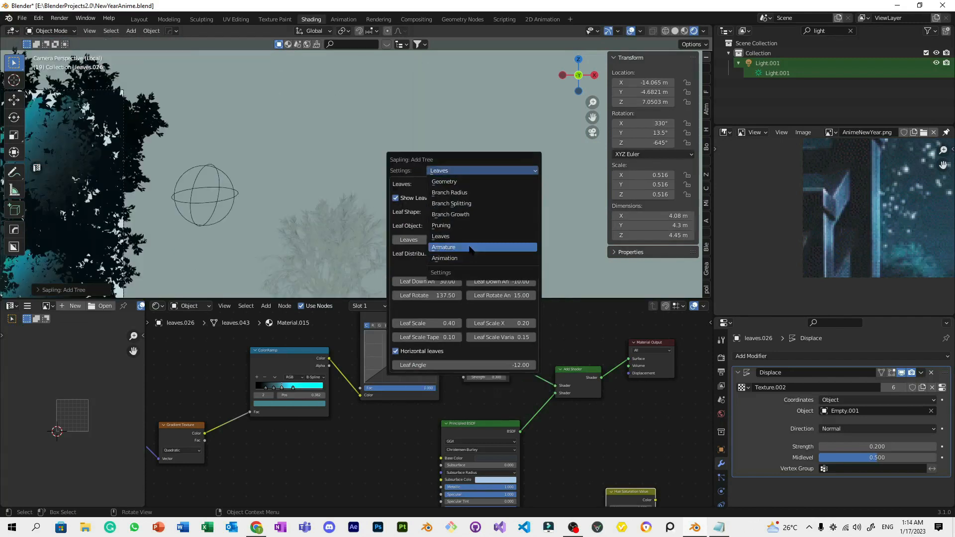
{"action": "left_click", "coordinate": [443, 246]}
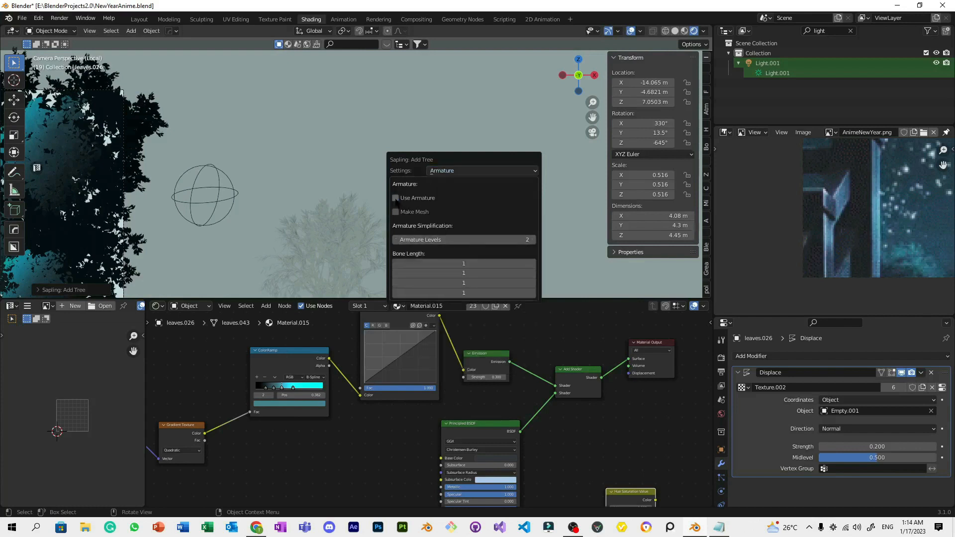
{"action": "mouse_move", "coordinate": [396, 197]}
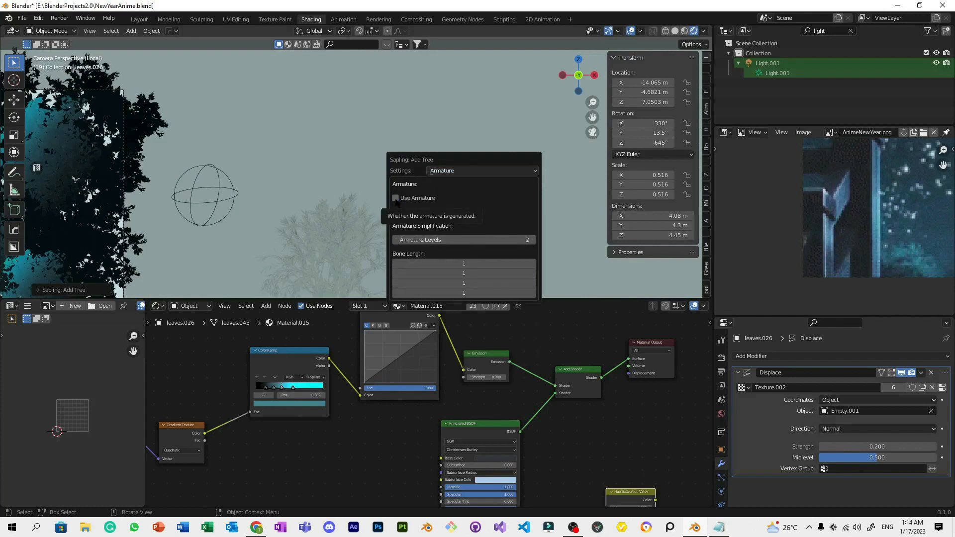
{"action": "left_click", "coordinate": [483, 170]}
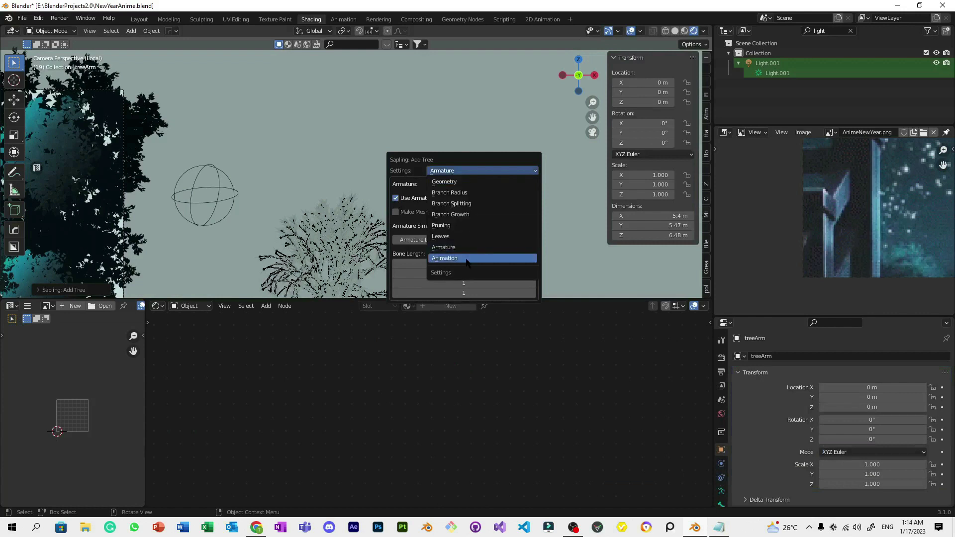
{"action": "left_click", "coordinate": [445, 258]}
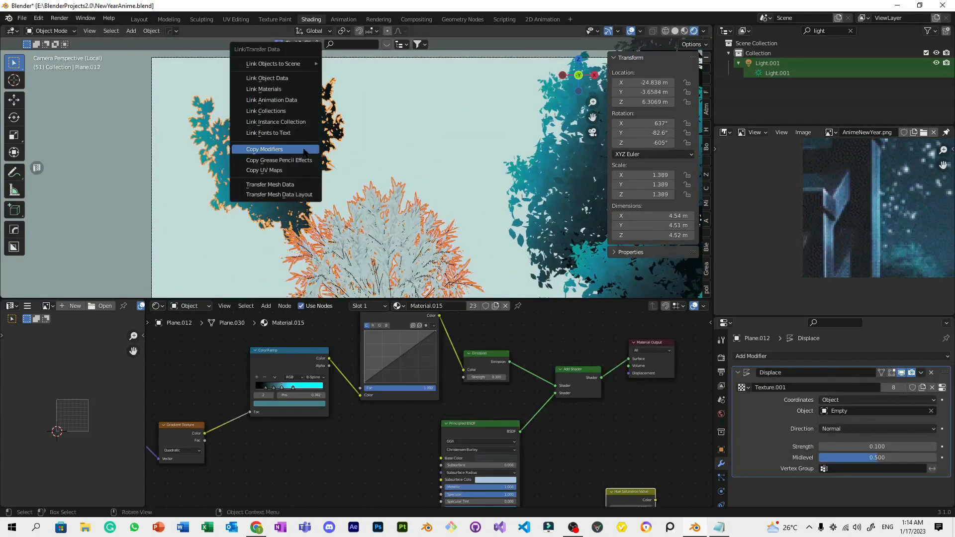
Copy Plane.012's displace modifier onto the sapling tree so it sways with the leaves
{"action": "left_click", "coordinate": [264, 149]}
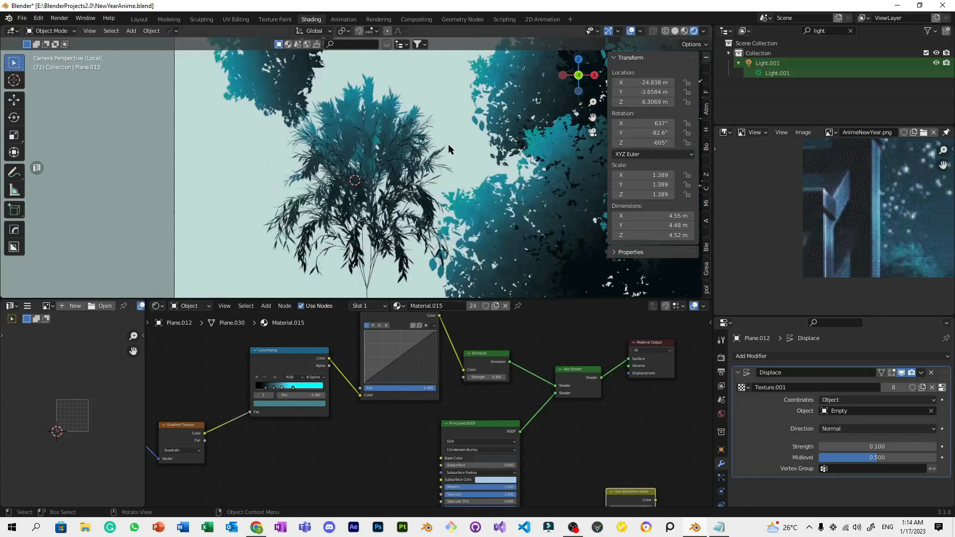
{"action": "key", "text": "r"}
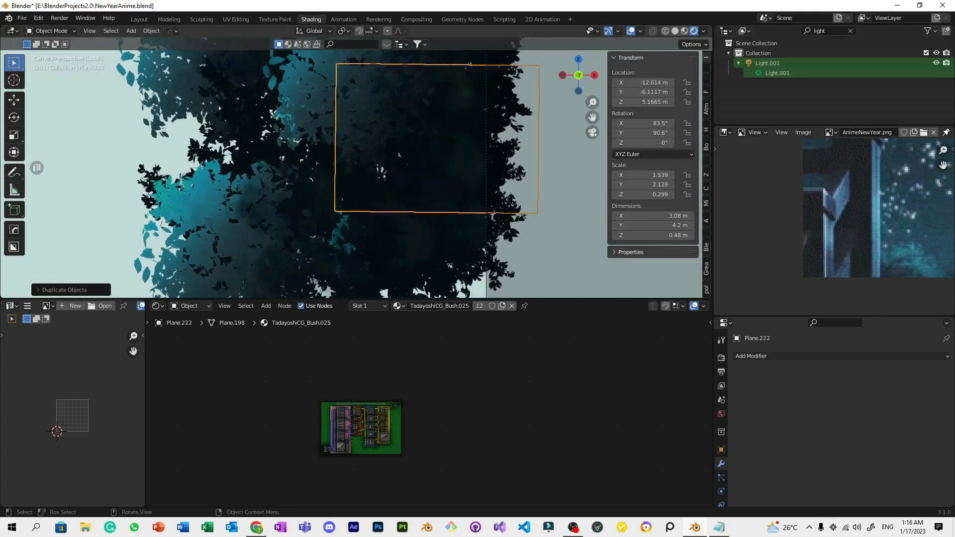
Drag the duplicated watercolor bush plane into place among the dark foliage
{"action": "left_click_drag", "start_coordinate": [436, 137], "coordinate": [369, 192]}
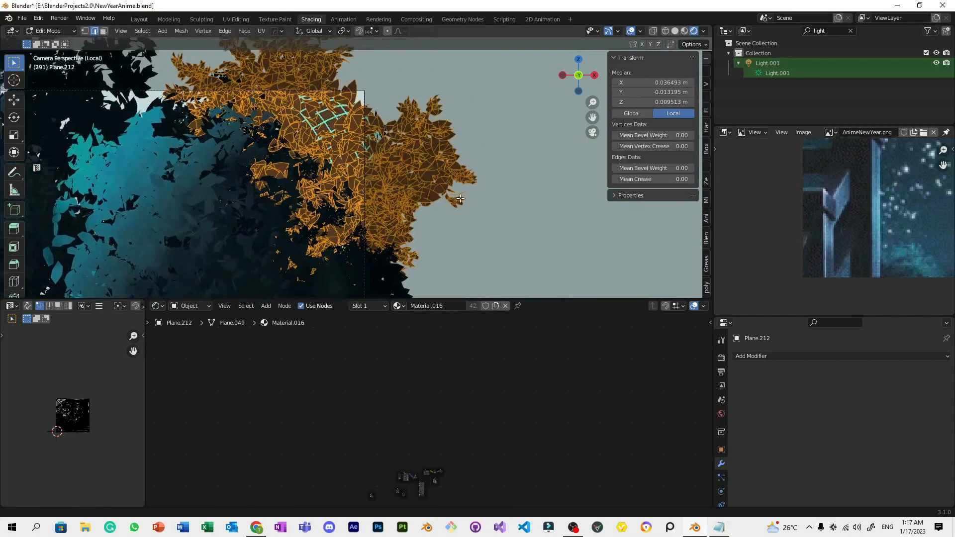
Select the small leaf tip, center its origin on its surface, and position it on the foliage
{"action": "left_click_drag", "start_coordinate": [459, 198], "coordinate": [438, 180]}
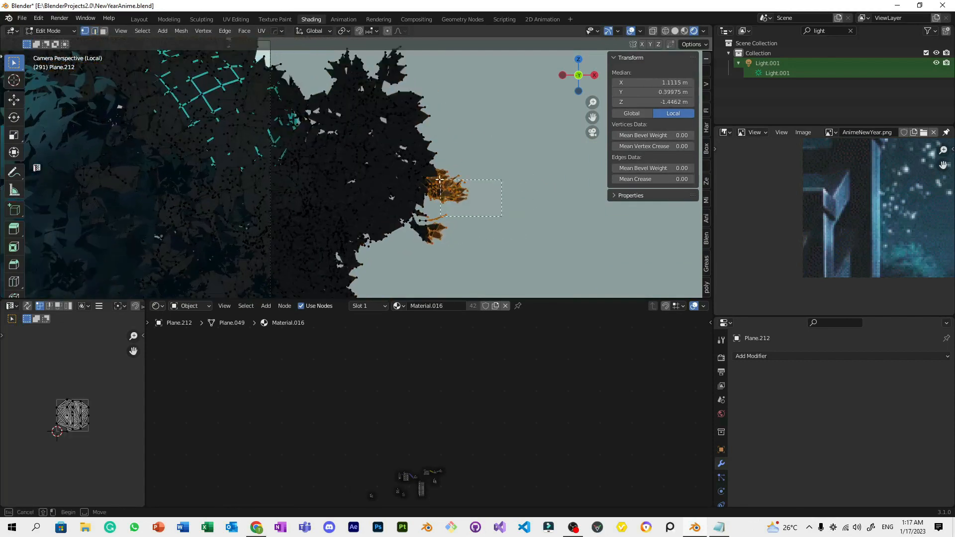
{"action": "left_click_drag", "start_coordinate": [439, 180], "coordinate": [466, 194]}
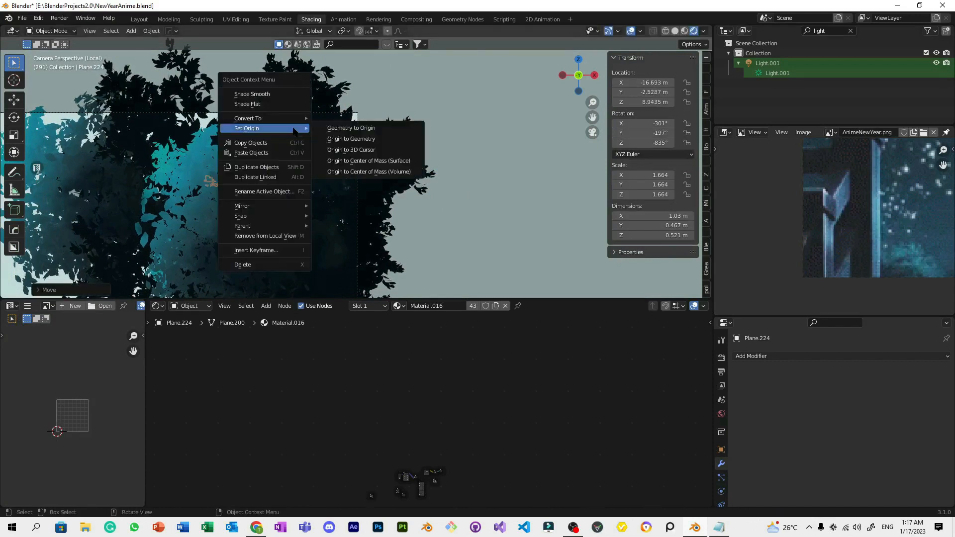
{"action": "mouse_move", "coordinate": [368, 160]}
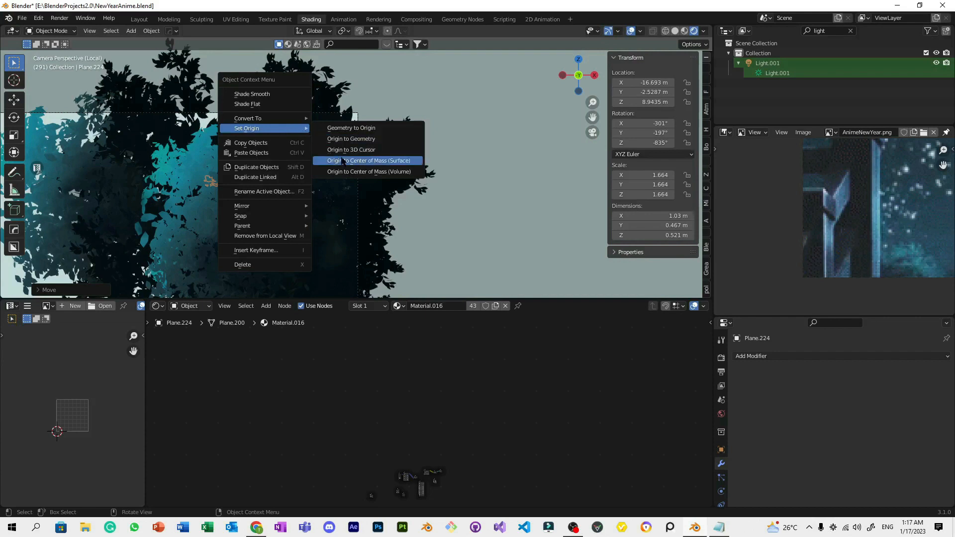
{"action": "left_click", "coordinate": [369, 161]}
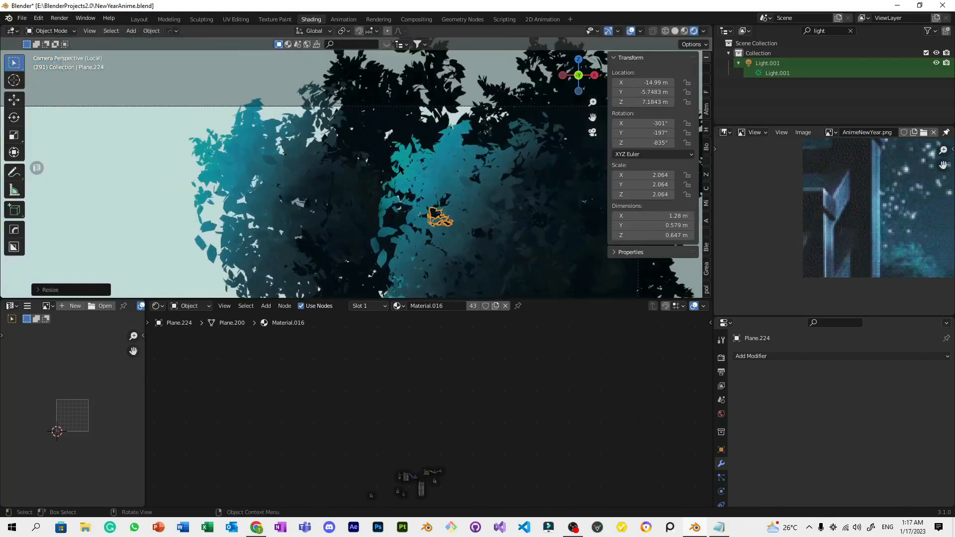
{"action": "left_click_drag", "start_coordinate": [439, 216], "coordinate": [371, 113]}
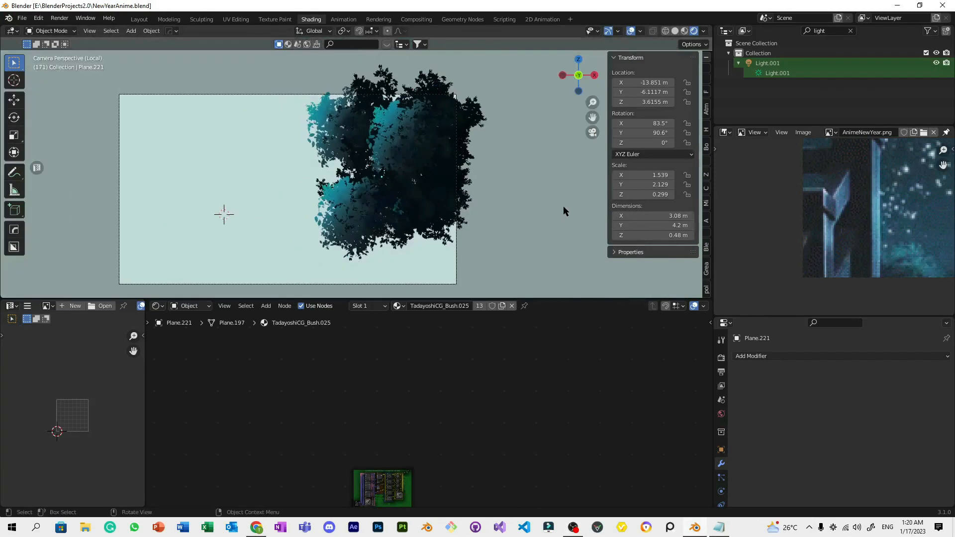
{"action": "mouse_move", "coordinate": [547, 266]}
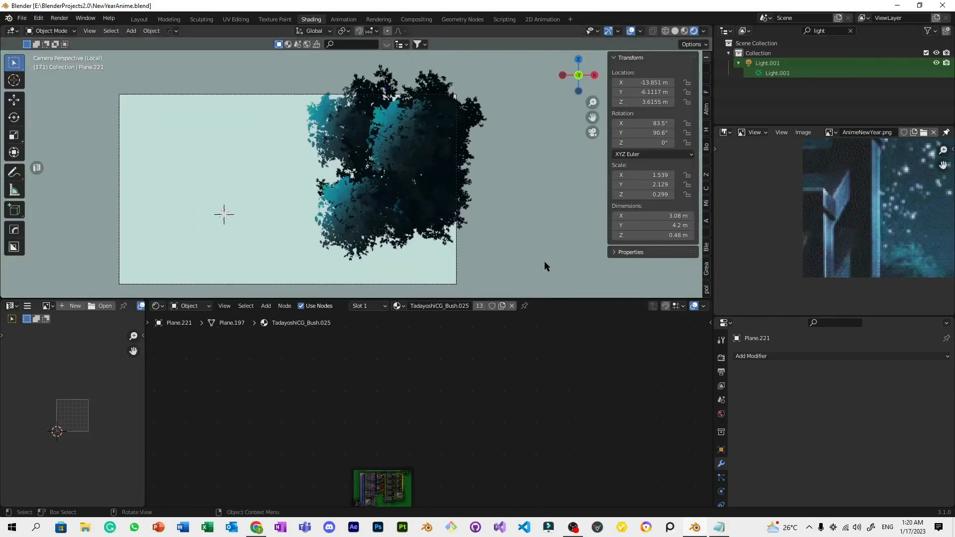